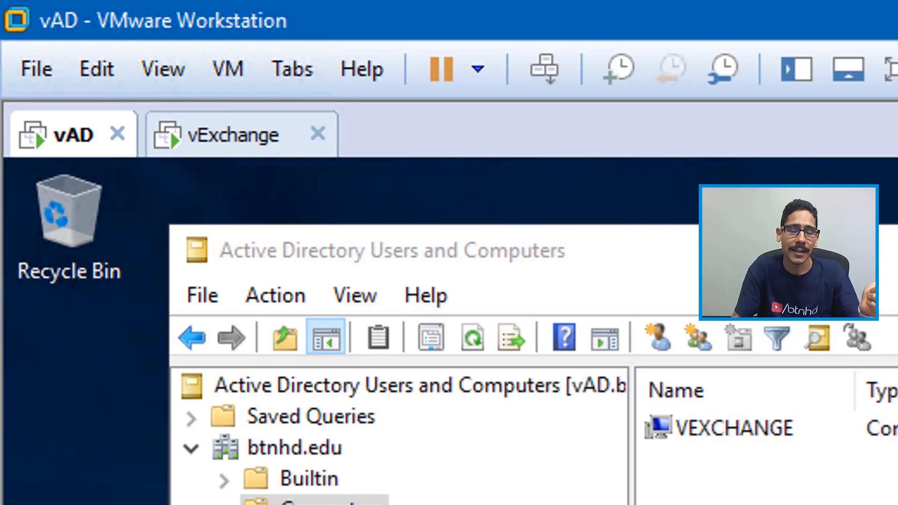
mouse_move(326, 17)
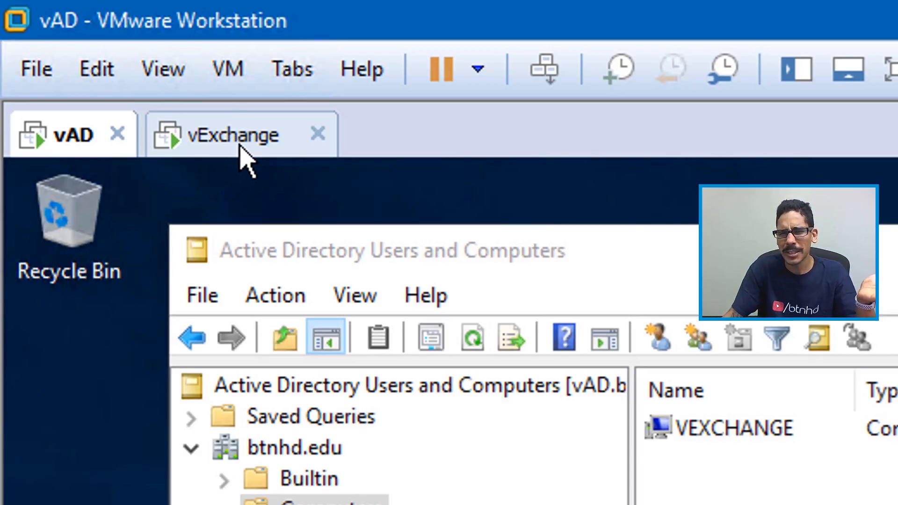
mouse_move(258, 143)
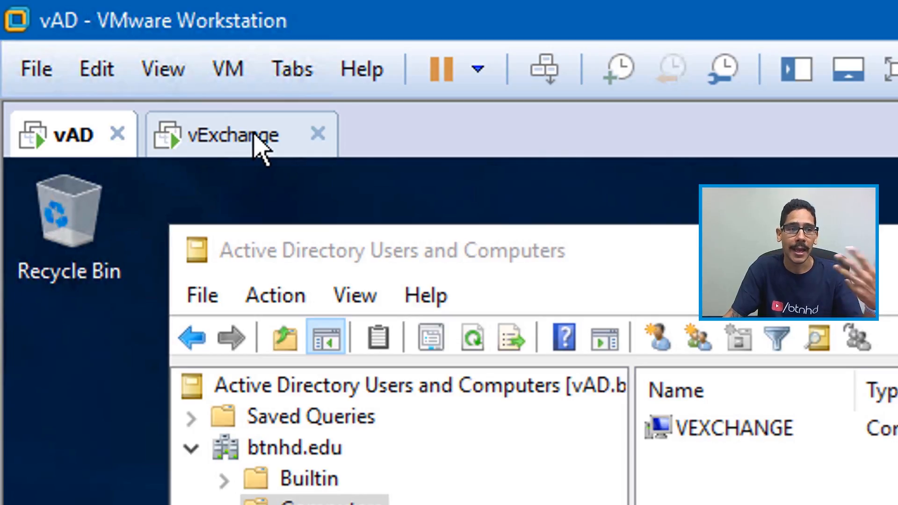
mouse_move(261, 149)
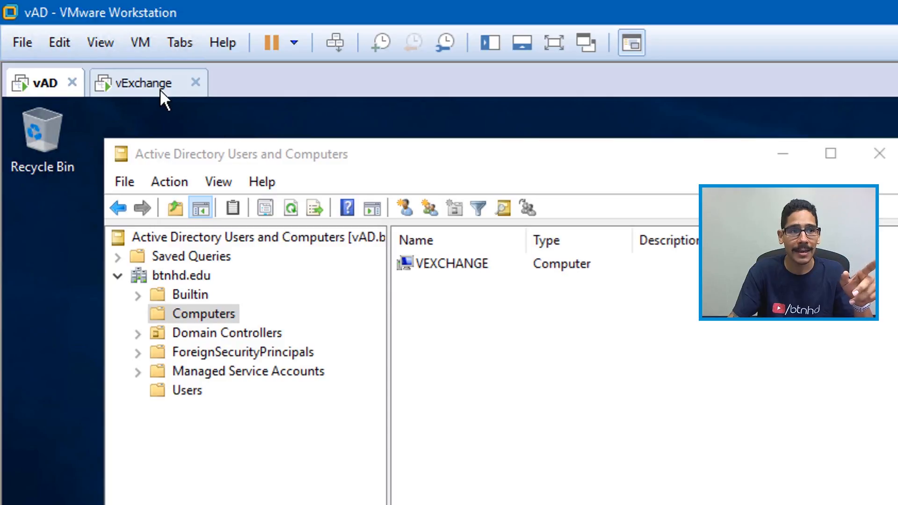
mouse_move(462, 281)
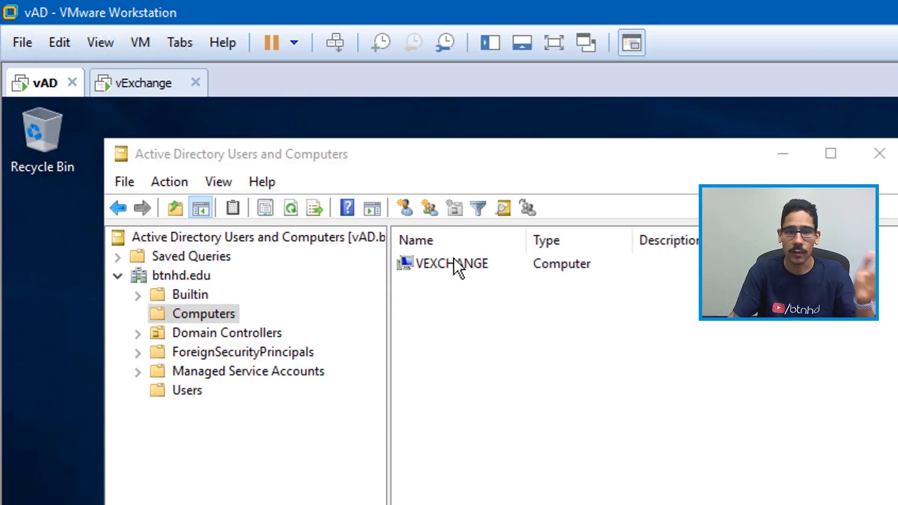
mouse_move(447, 266)
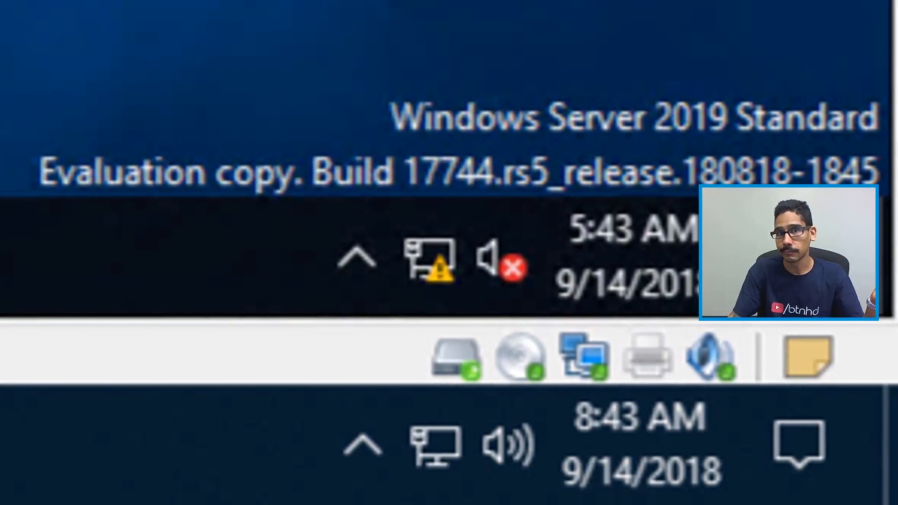
mouse_move(510, 258)
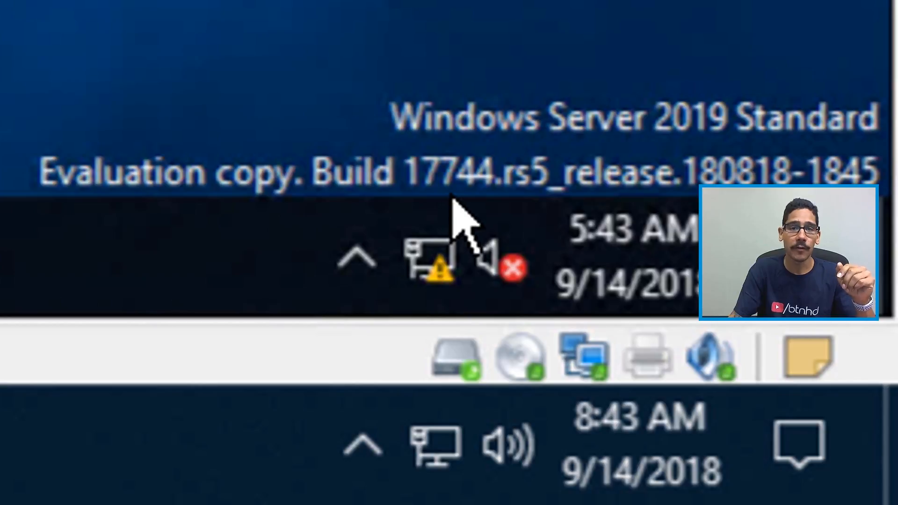
mouse_move(566, 224)
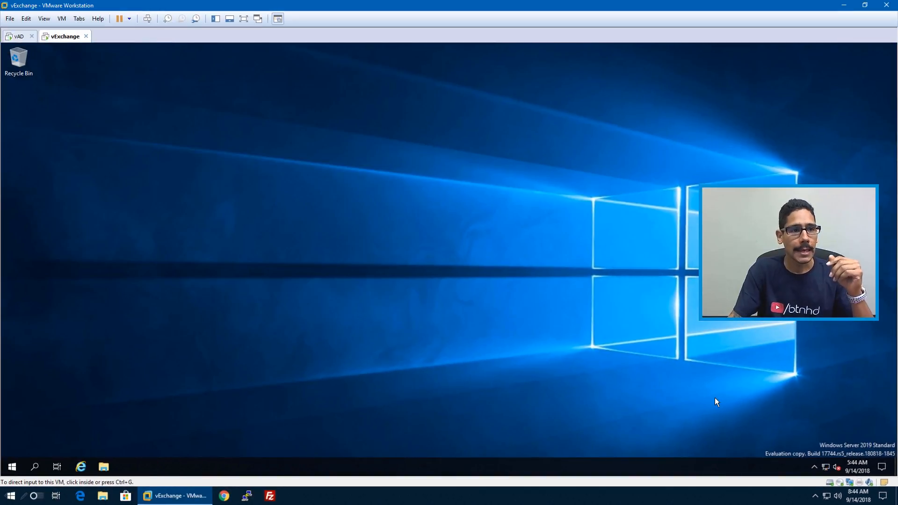
mouse_move(224, 189)
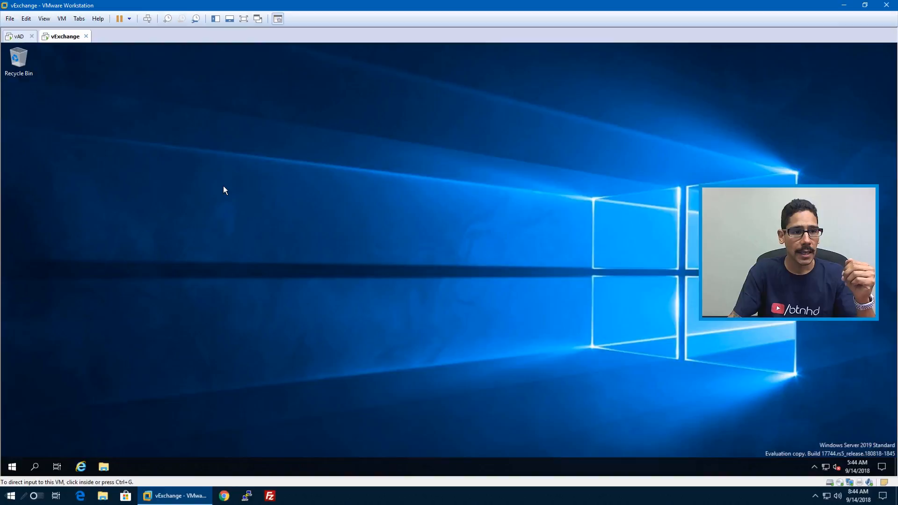
Mount ExchangeServer2019-x64.iso in the vExchange VM's DVD drive through its settings
right_click(63, 36)
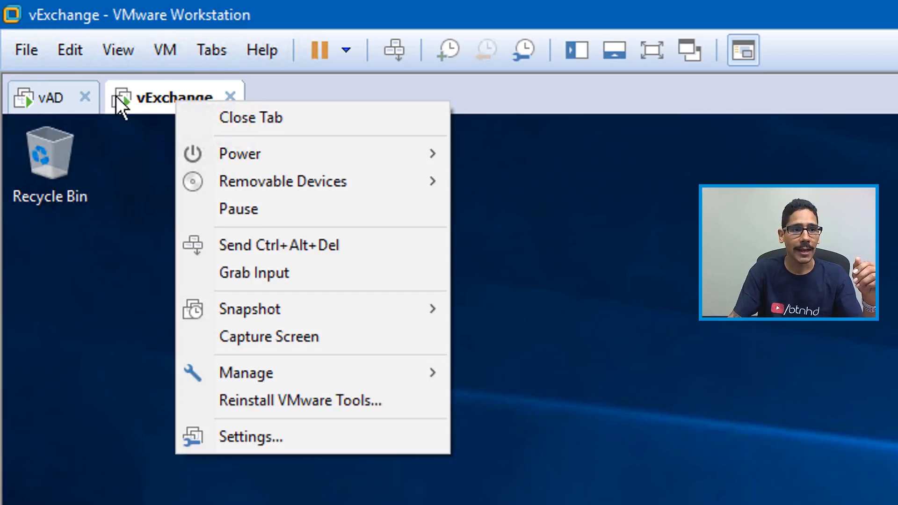
mouse_move(274, 449)
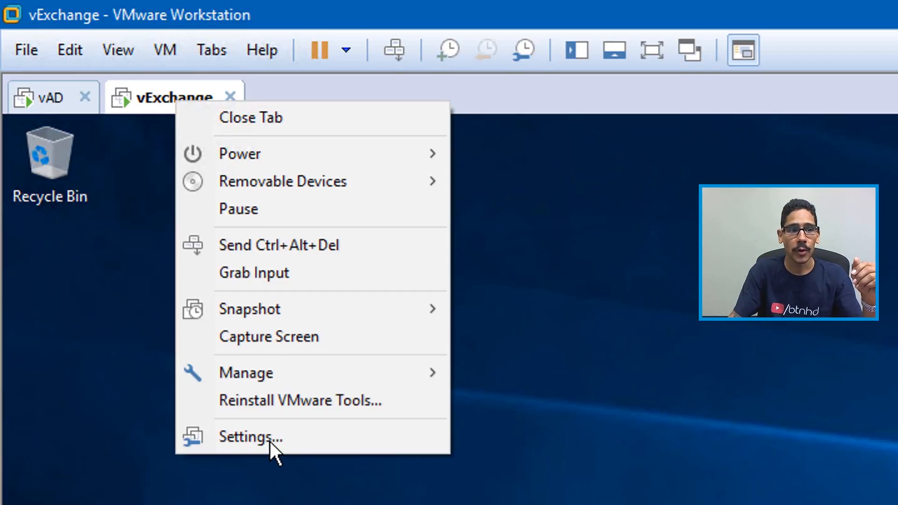
click(250, 436)
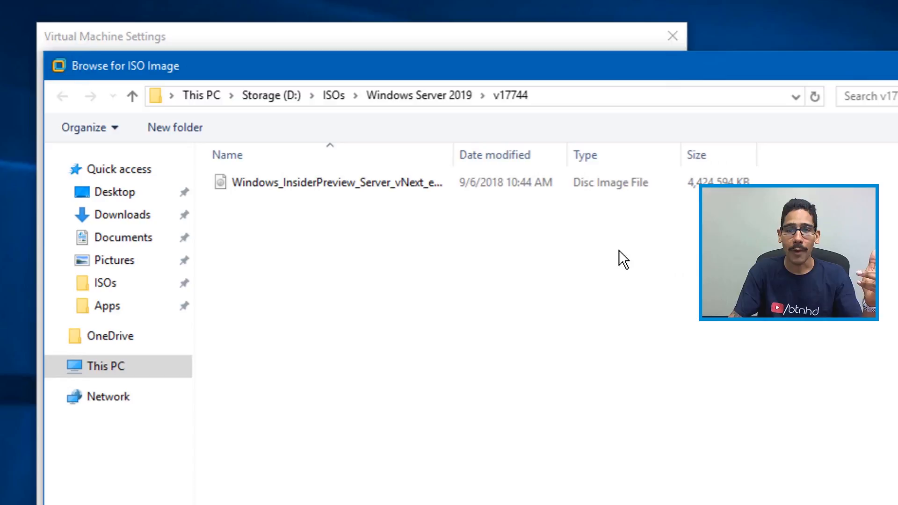
mouse_move(407, 189)
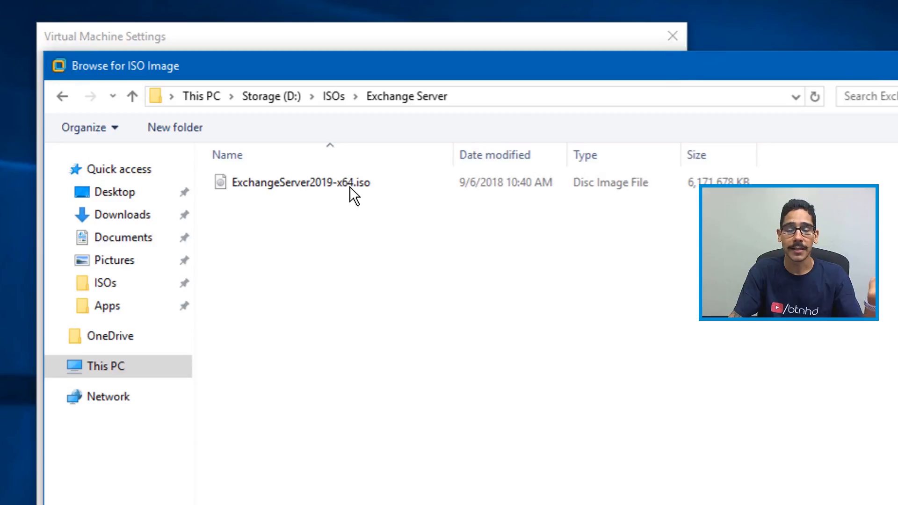
double_click(301, 182)
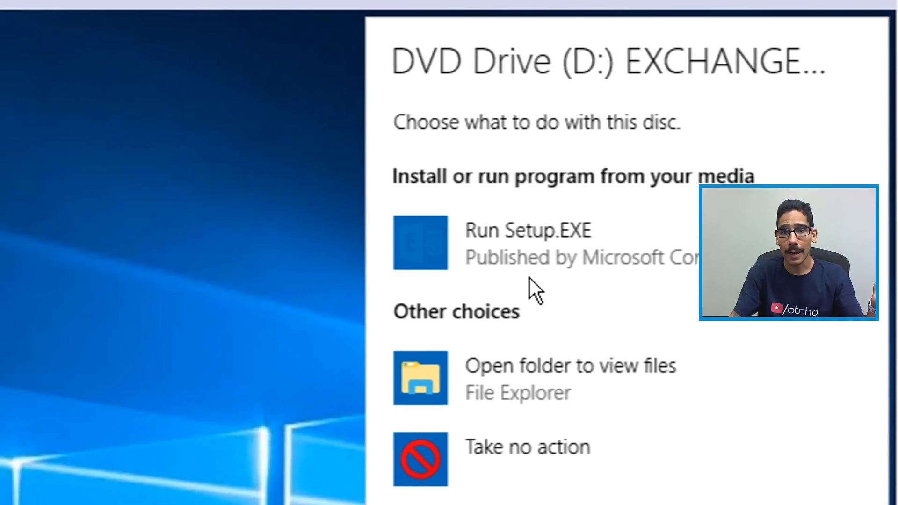
Run Setup.EXE from the disc, choosing not to check for updates right now
click(533, 242)
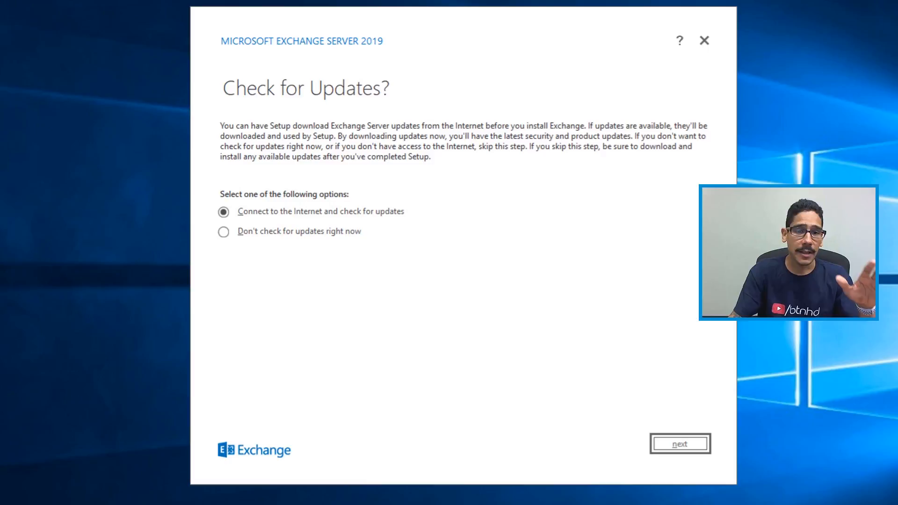
mouse_move(298, 224)
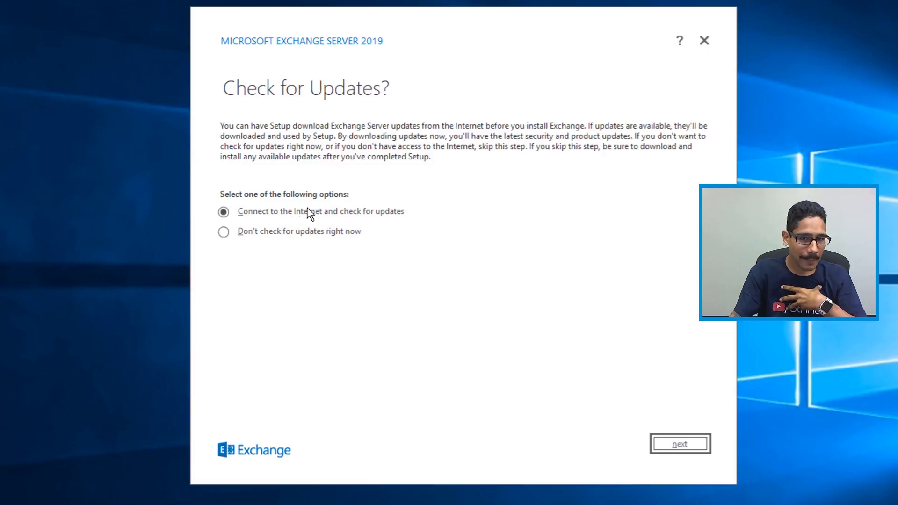
mouse_move(371, 238)
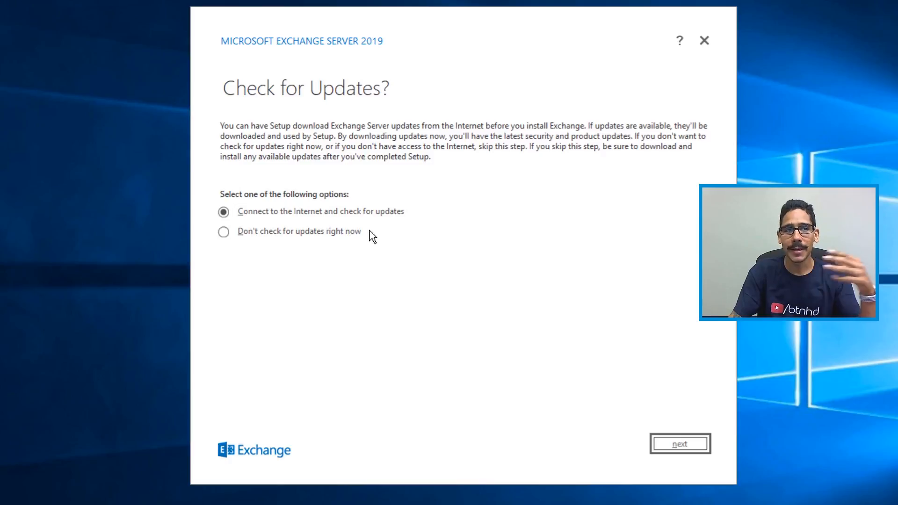
mouse_move(347, 244)
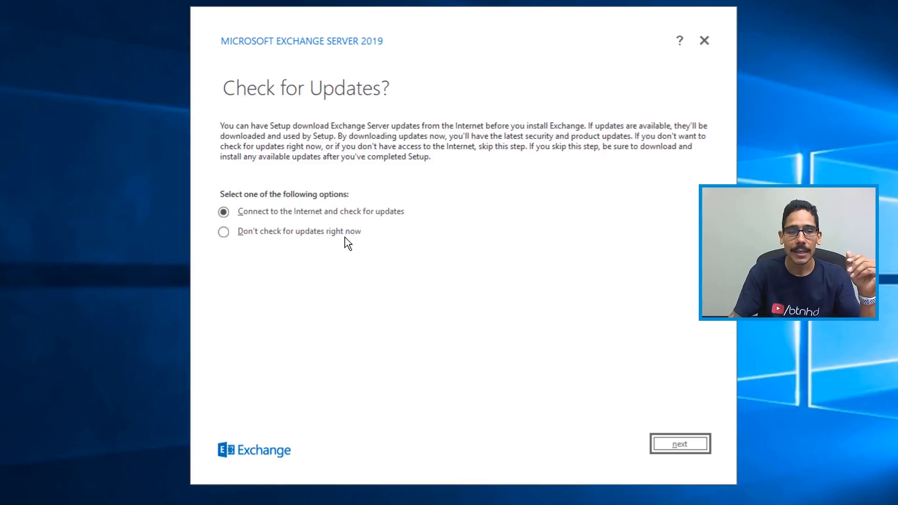
click(224, 230)
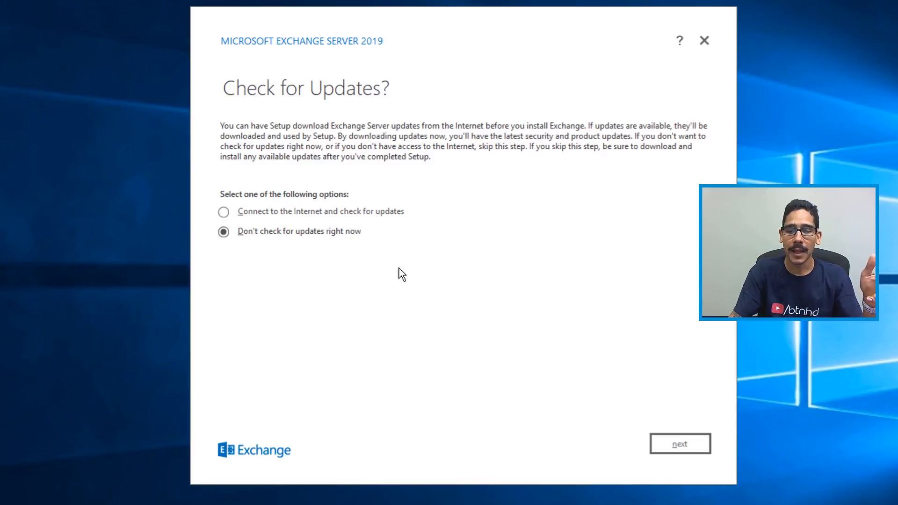
click(680, 443)
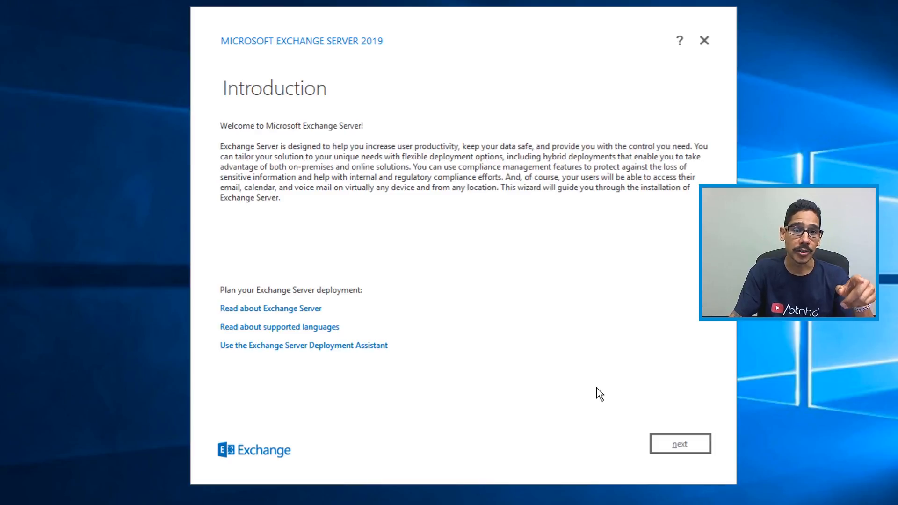
Accept the Exchange license terms and keep Use recommended settings
click(680, 444)
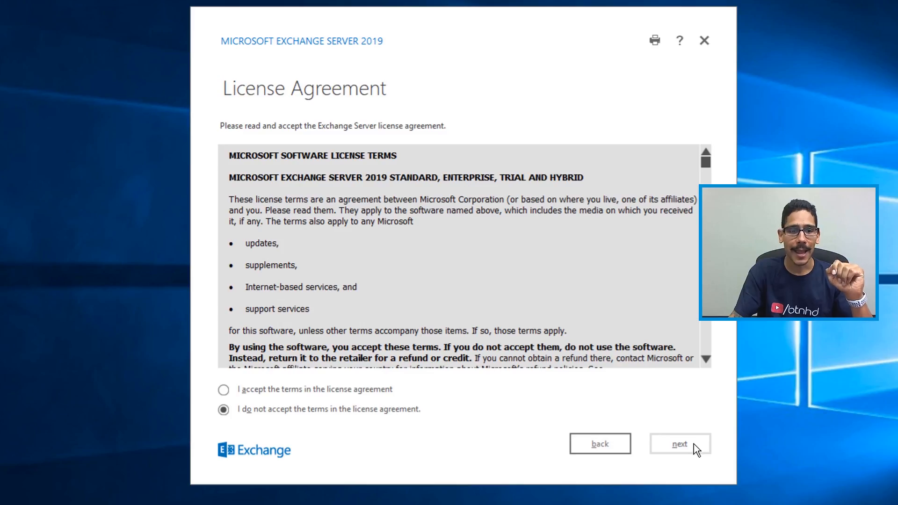
mouse_move(694, 436)
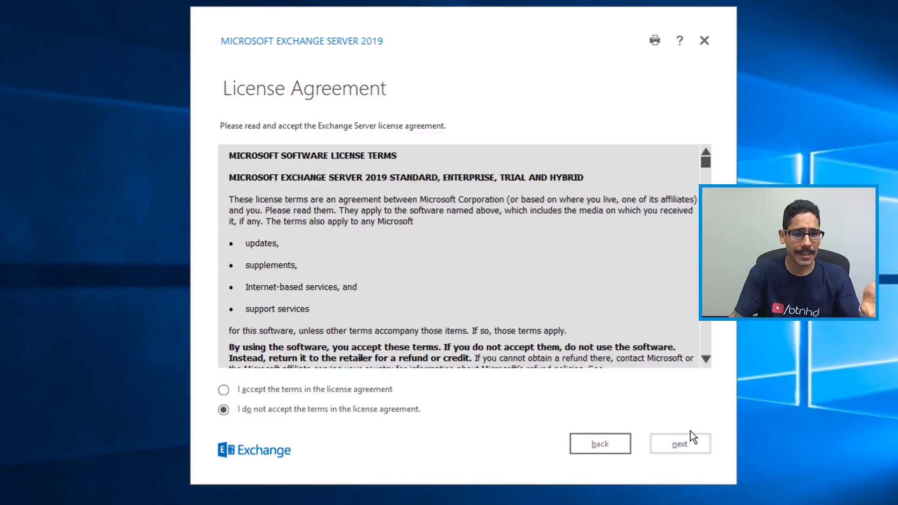
mouse_move(686, 437)
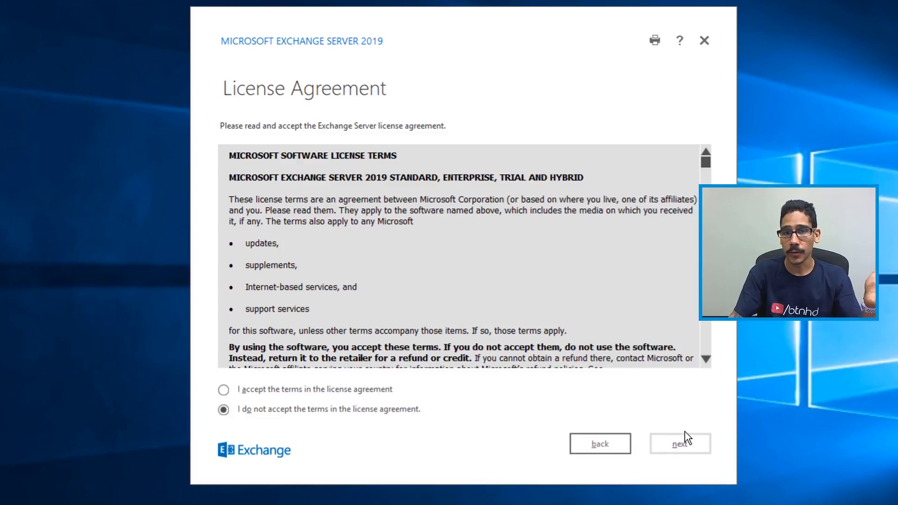
mouse_move(303, 398)
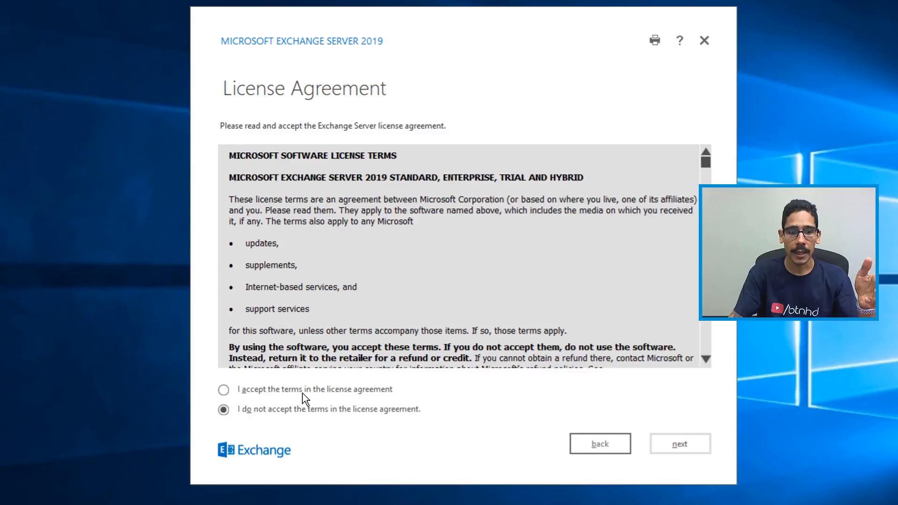
click(224, 389)
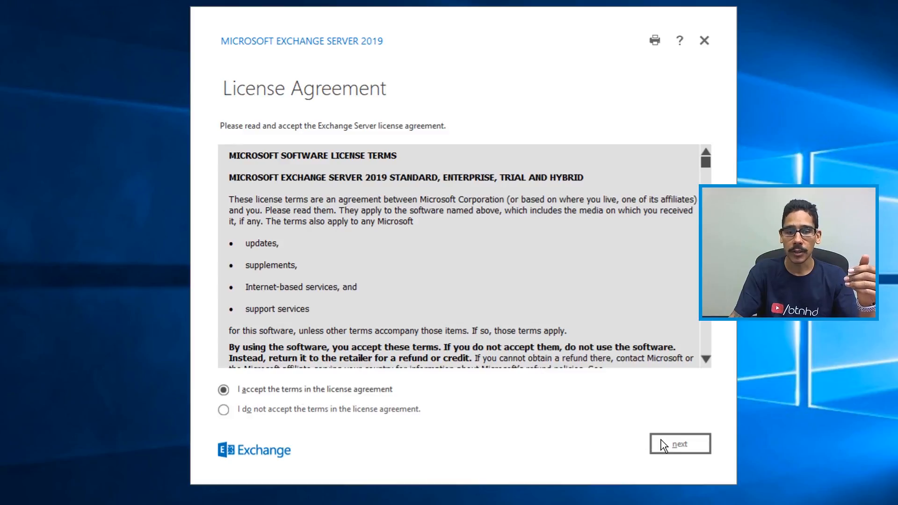
click(679, 444)
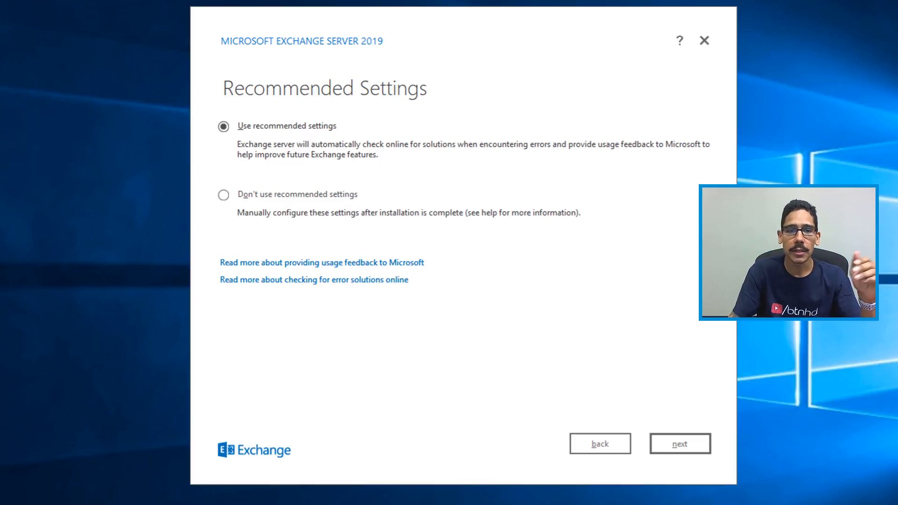
mouse_move(697, 435)
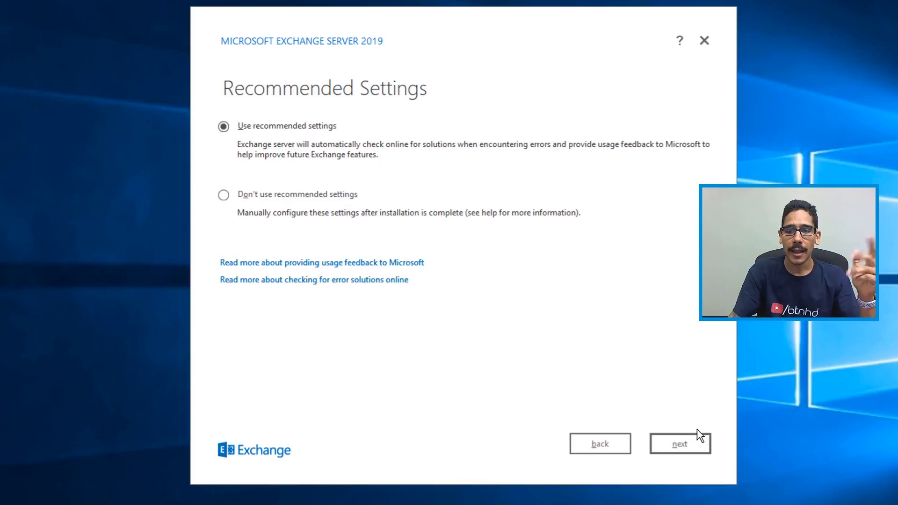
click(680, 443)
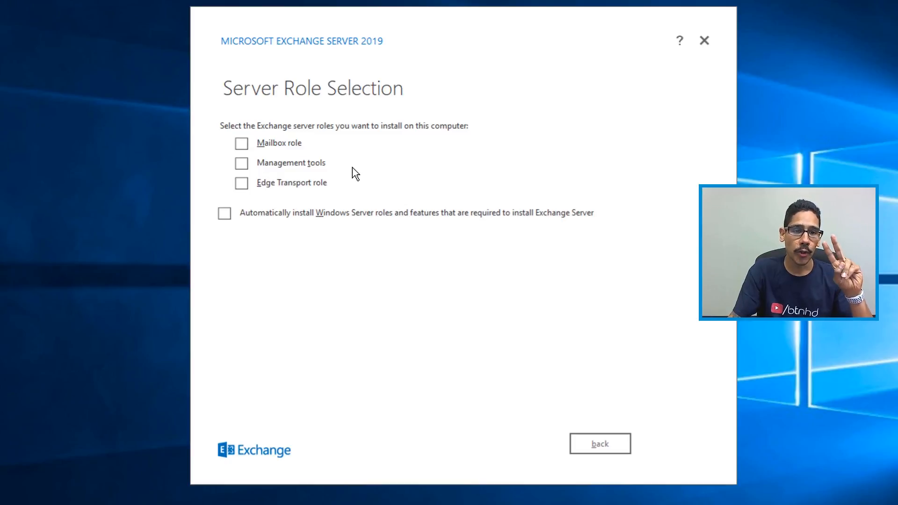
Tick the Mailbox role on the Server Role Selection page
click(241, 143)
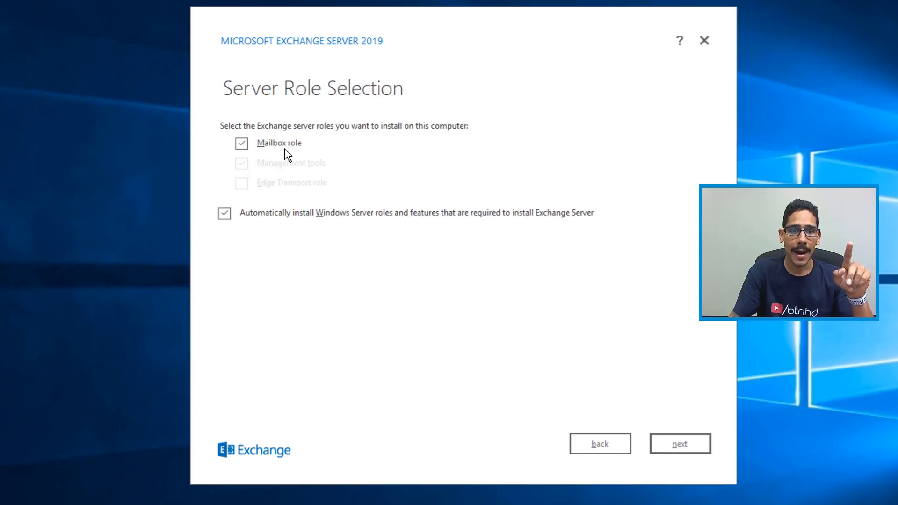
mouse_move(315, 175)
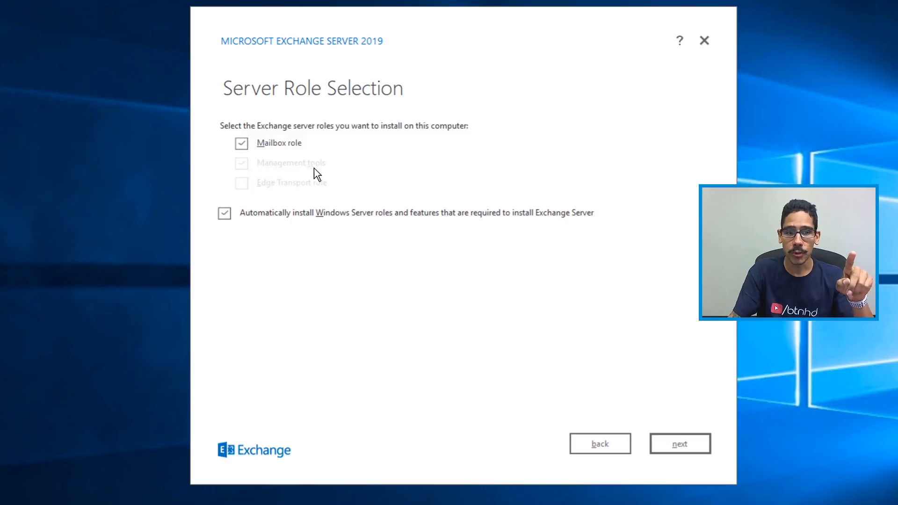
mouse_move(332, 198)
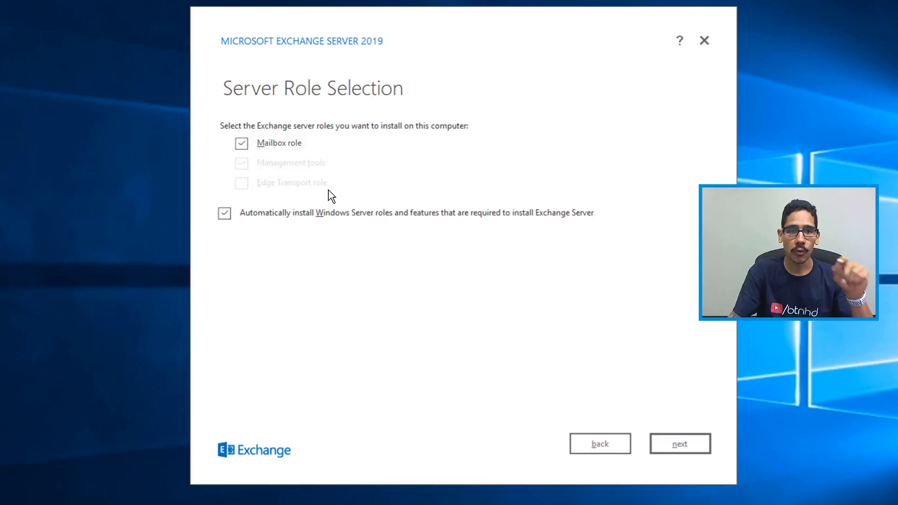
mouse_move(294, 169)
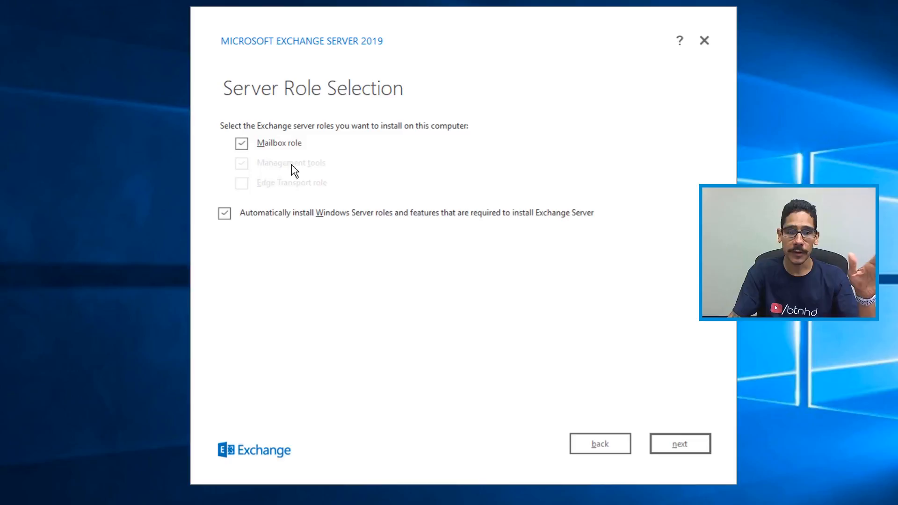
mouse_move(289, 155)
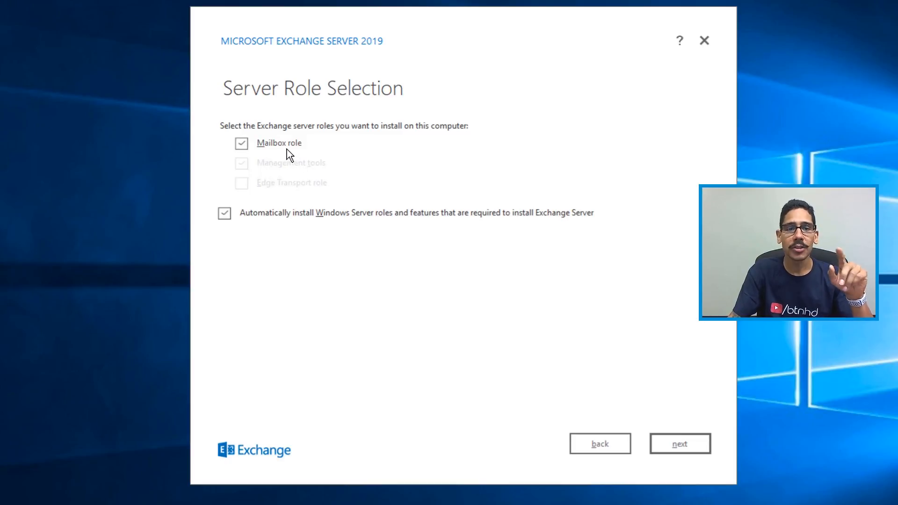
mouse_move(299, 161)
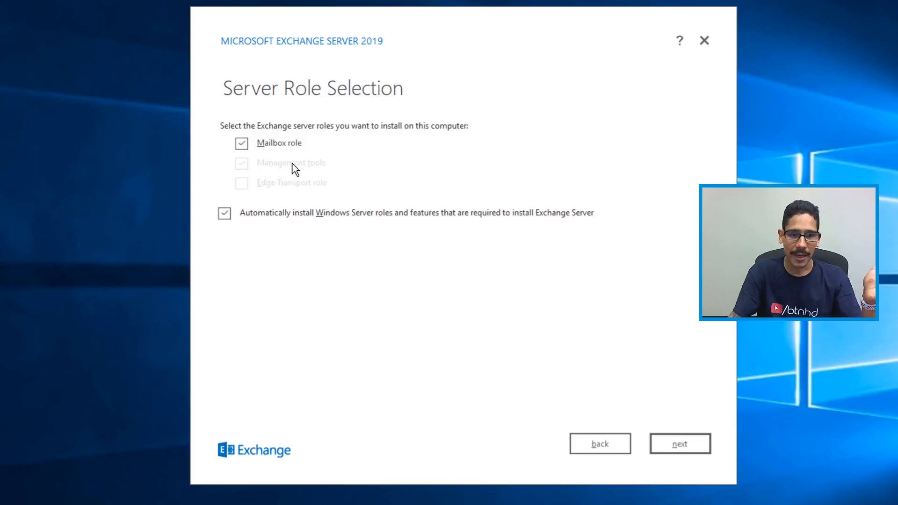
mouse_move(275, 222)
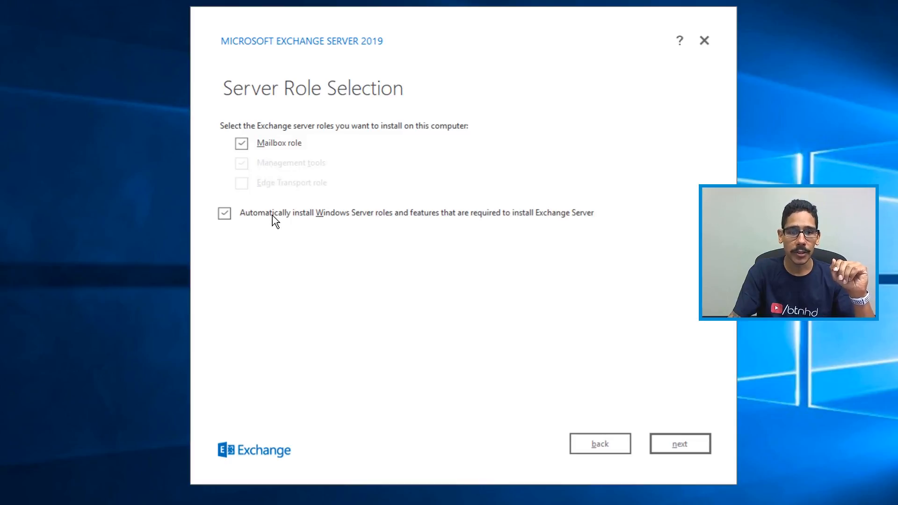
mouse_move(243, 224)
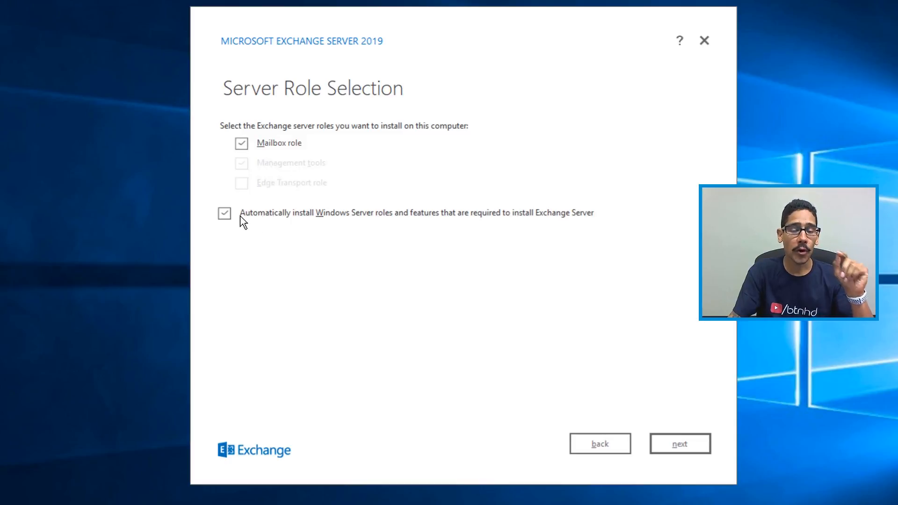
mouse_move(404, 222)
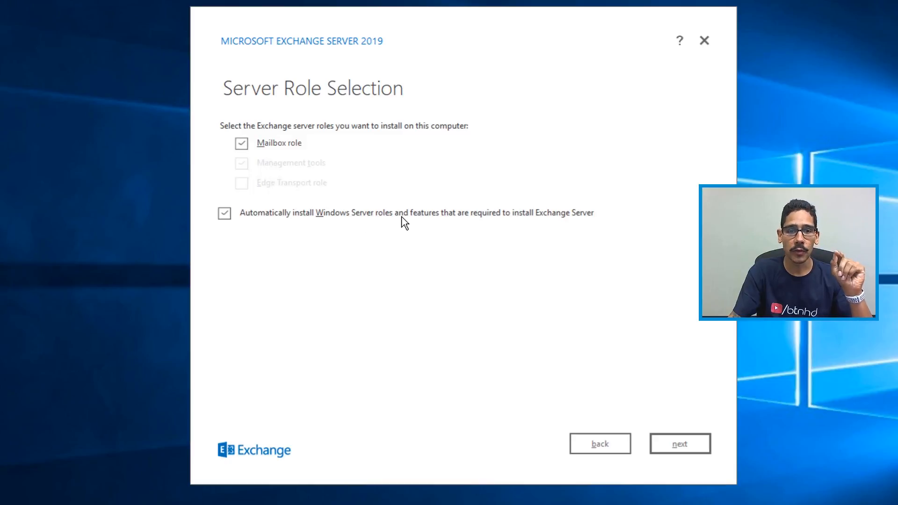
mouse_move(436, 225)
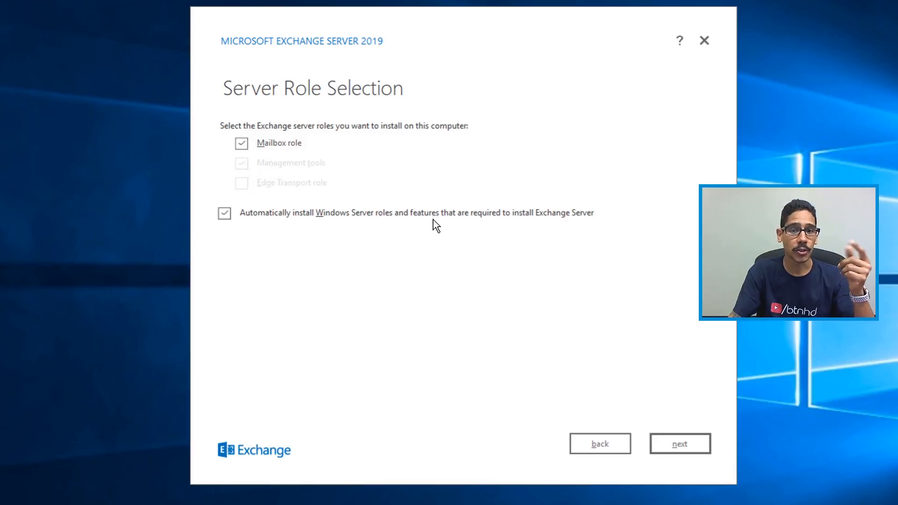
mouse_move(387, 223)
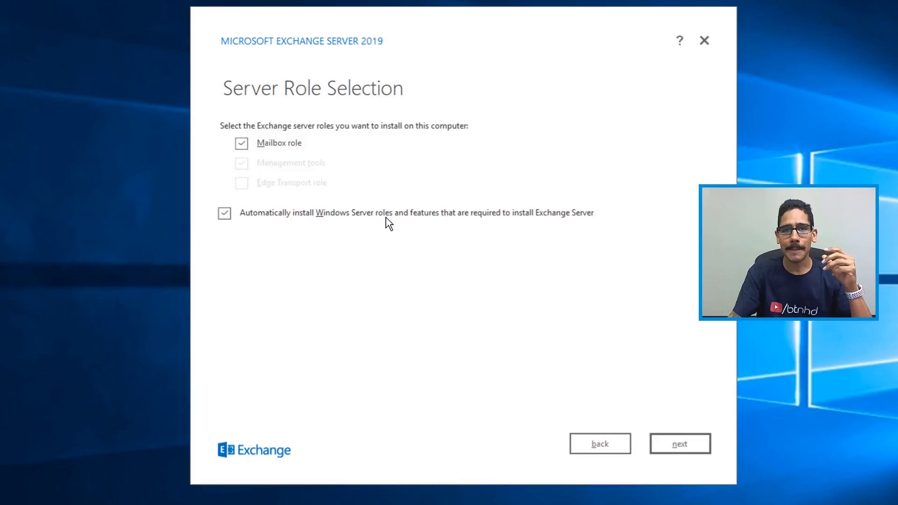
mouse_move(340, 215)
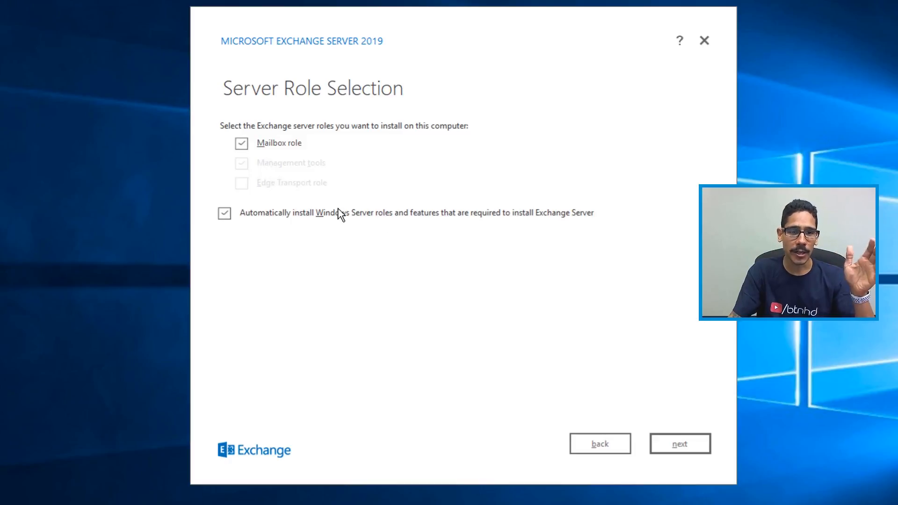
mouse_move(334, 222)
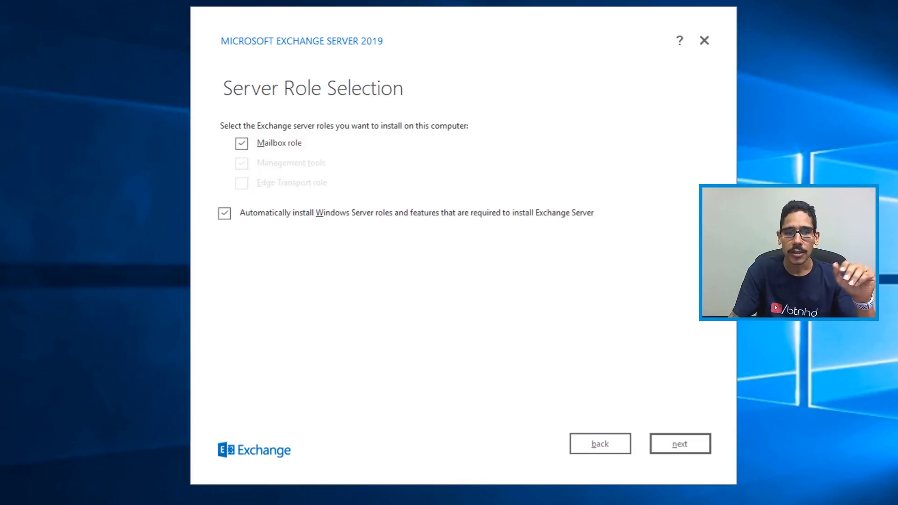
mouse_move(649, 423)
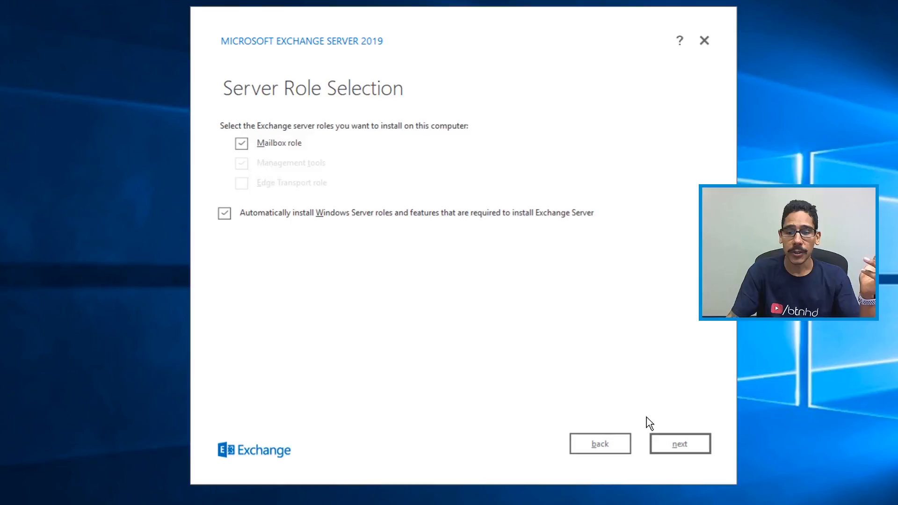
Keep the default install path C:\Program Files\Microsoft\Exchange Server\V15
click(680, 443)
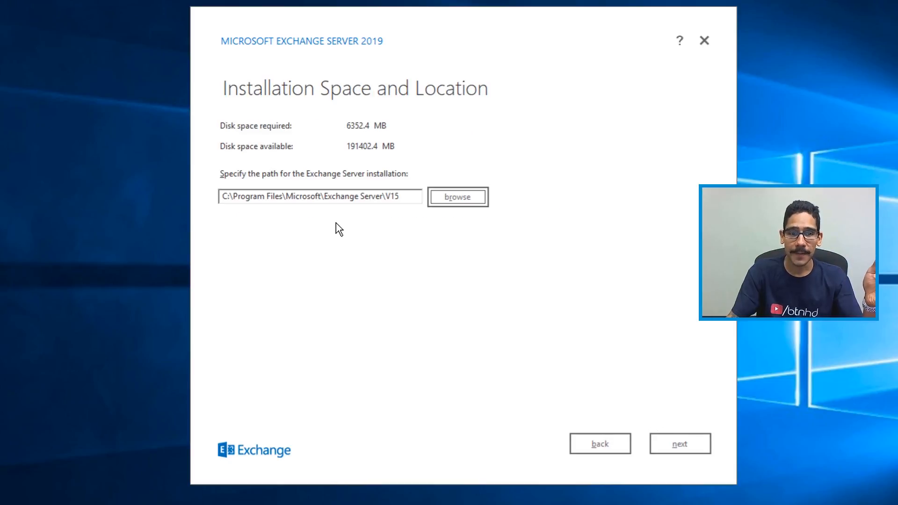
mouse_move(340, 229)
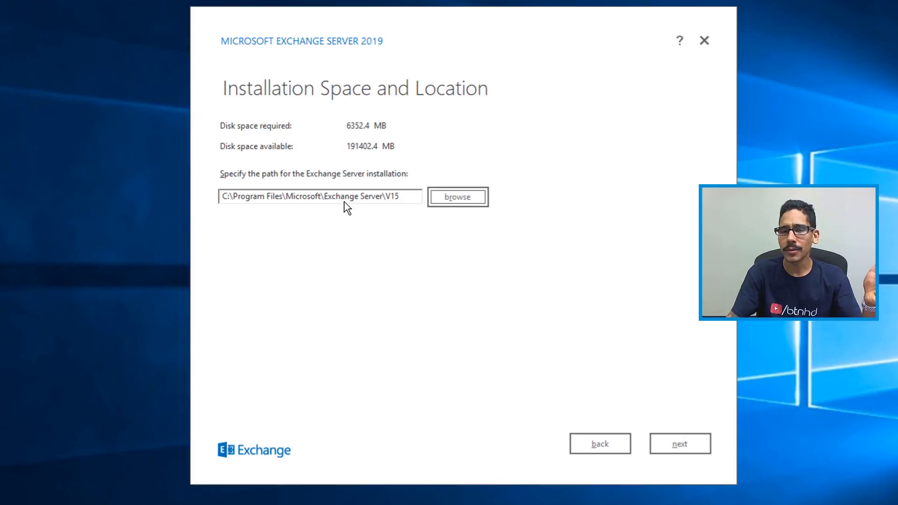
mouse_move(351, 204)
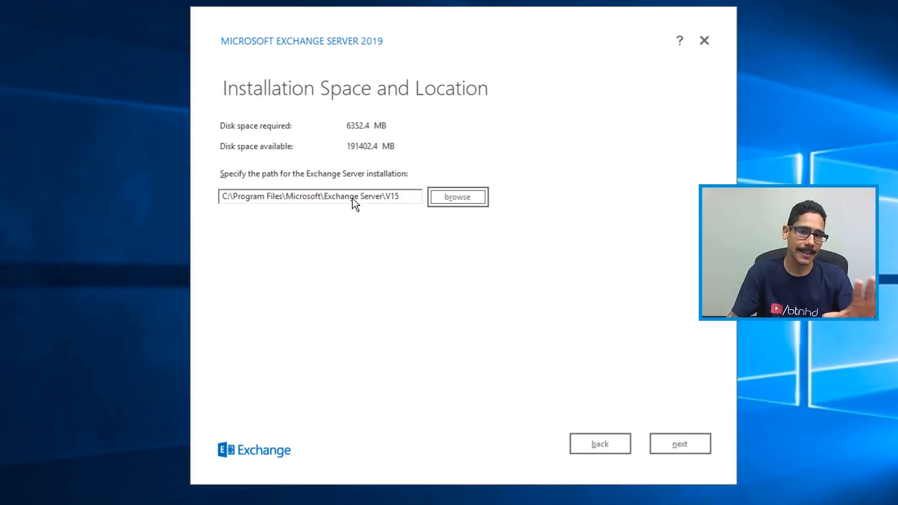
mouse_move(494, 293)
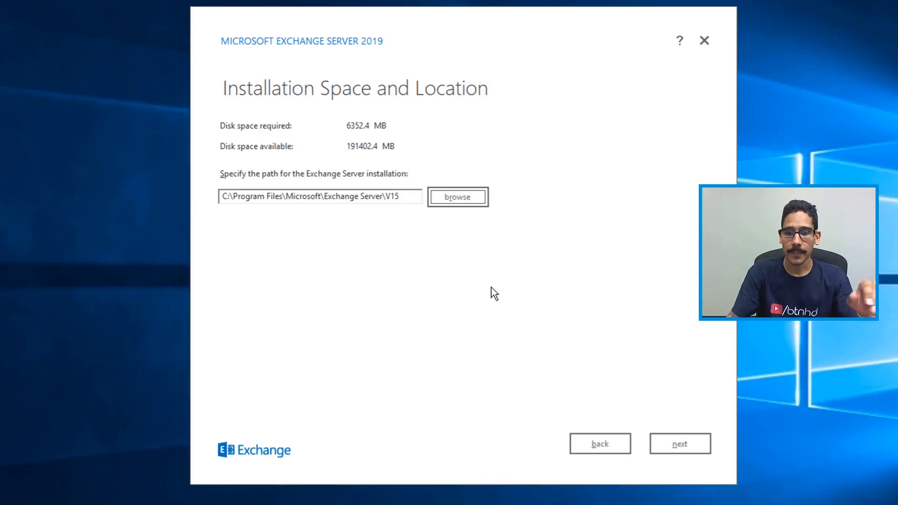
click(680, 443)
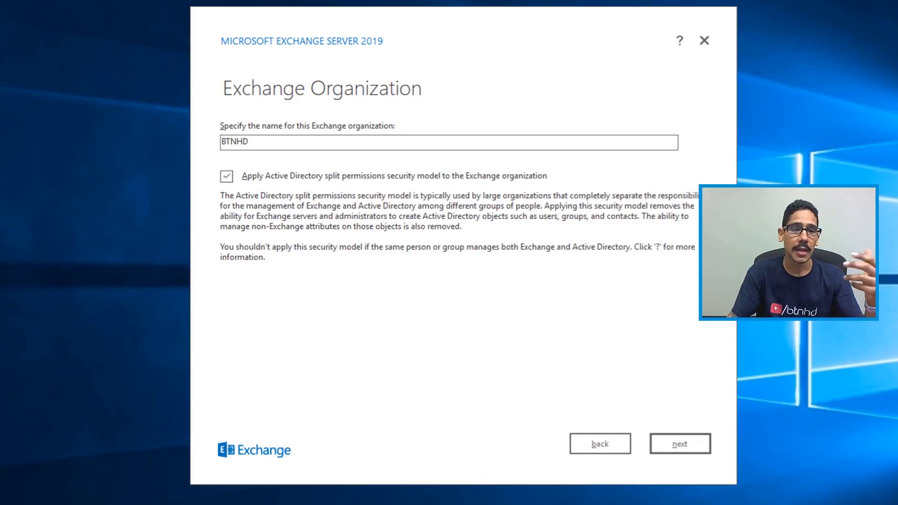
mouse_move(46, 161)
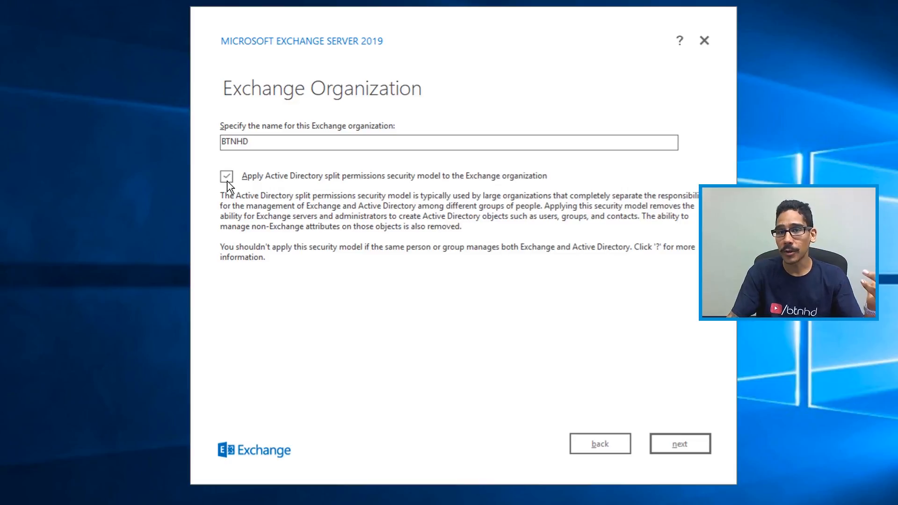
mouse_move(295, 192)
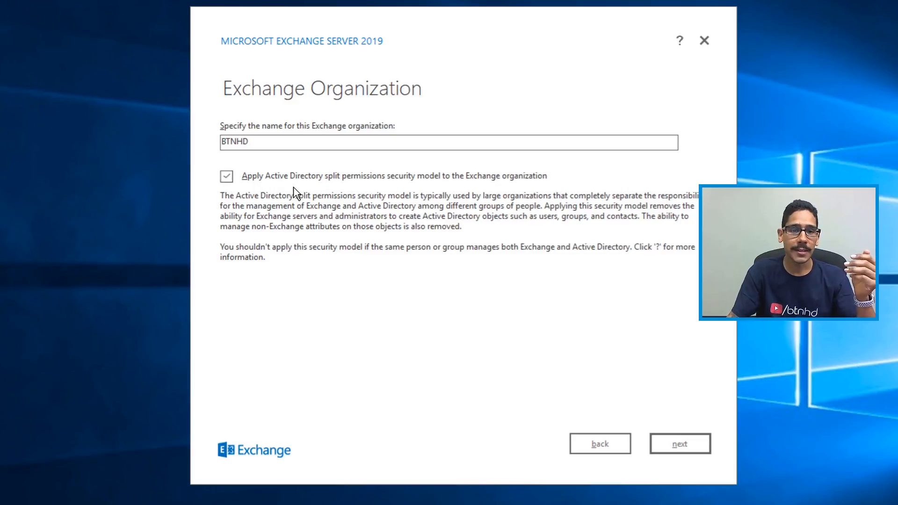
mouse_move(249, 196)
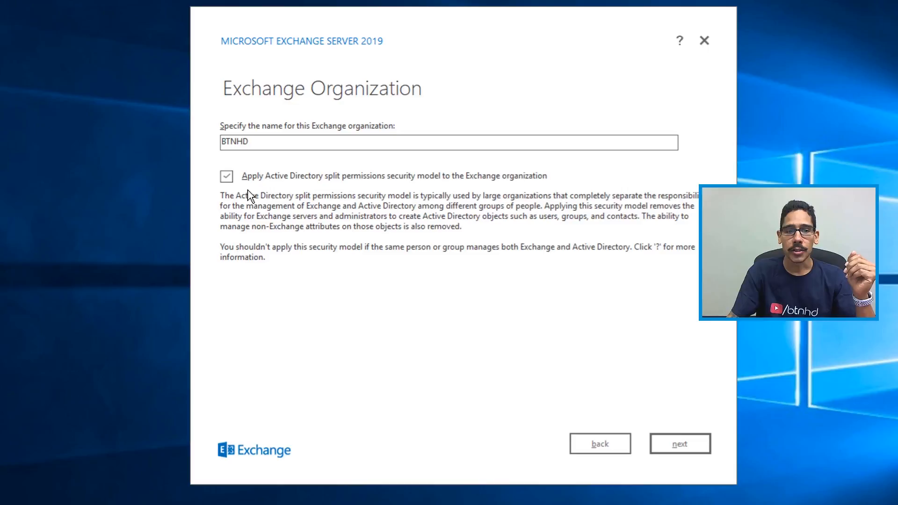
mouse_move(679, 444)
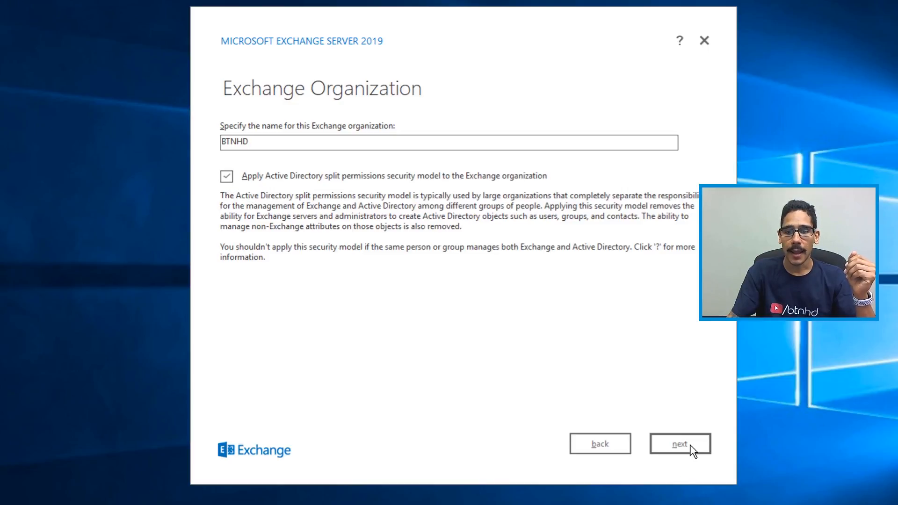
Confirm organization name BTNHD with Active Directory split permissions enabled
click(680, 443)
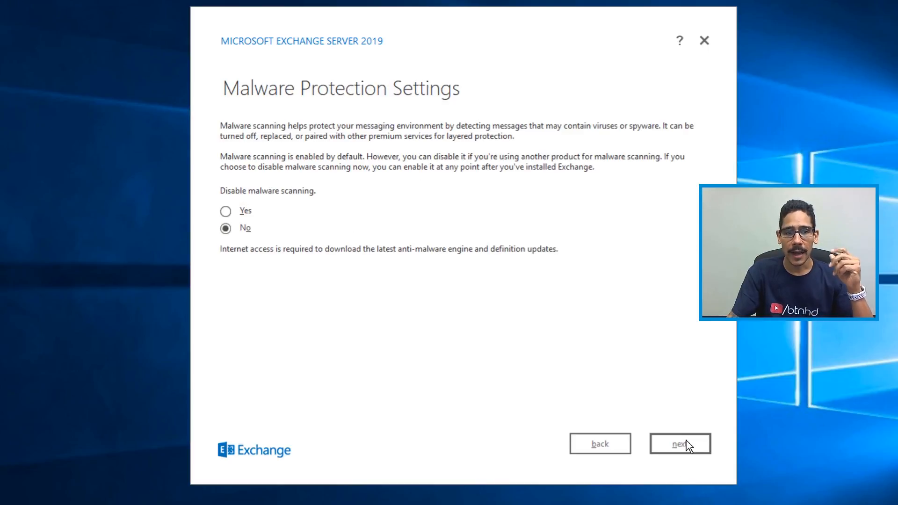
mouse_move(675, 426)
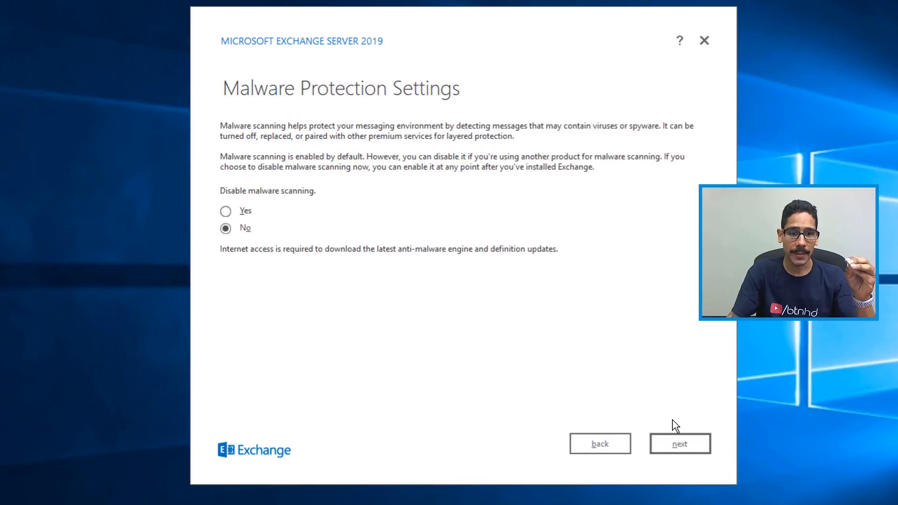
mouse_move(303, 231)
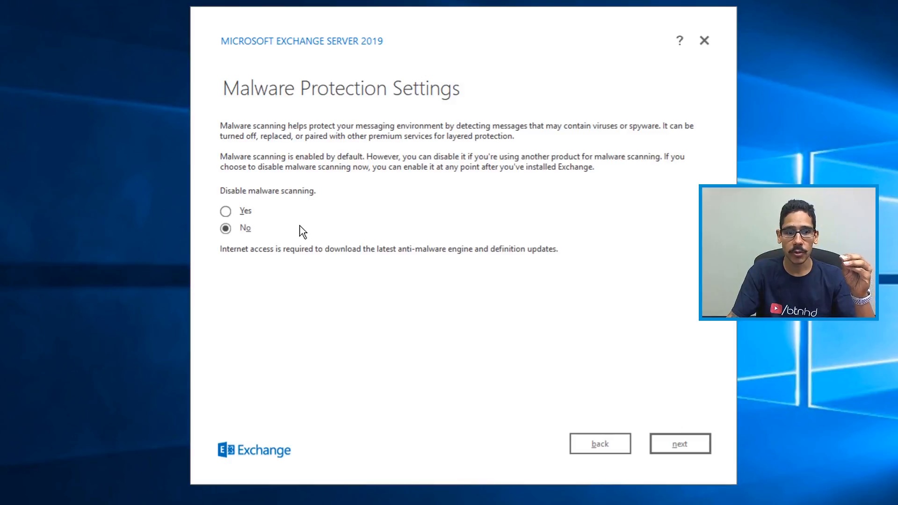
mouse_move(309, 234)
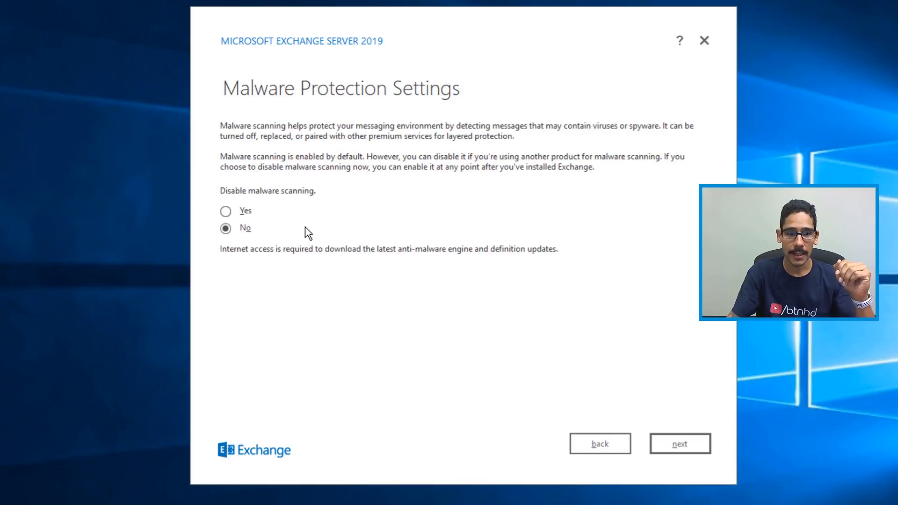
mouse_move(268, 219)
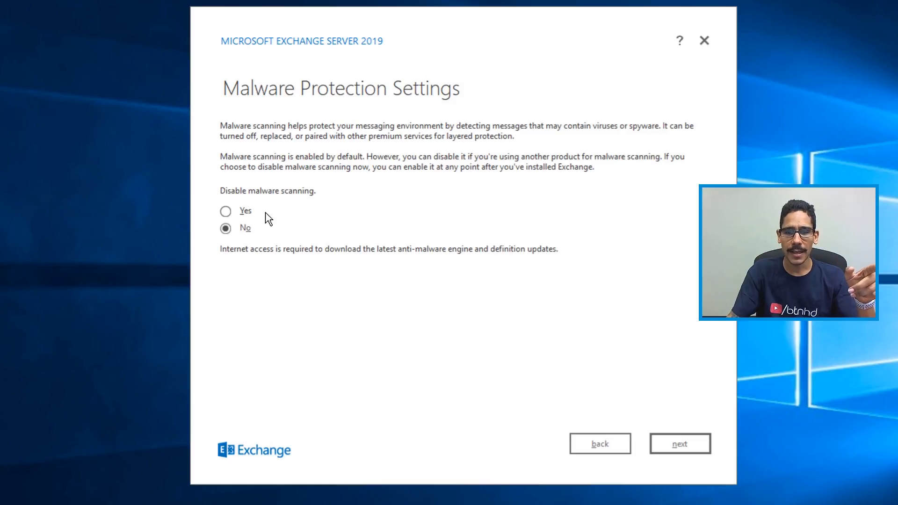
Leave malware scanning enabled and run the prerequisite readiness checks
click(679, 443)
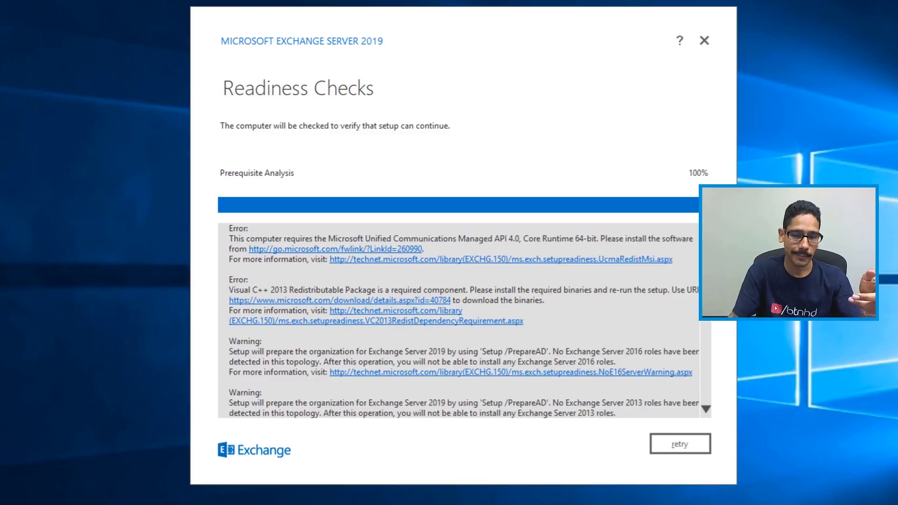
mouse_move(260, 335)
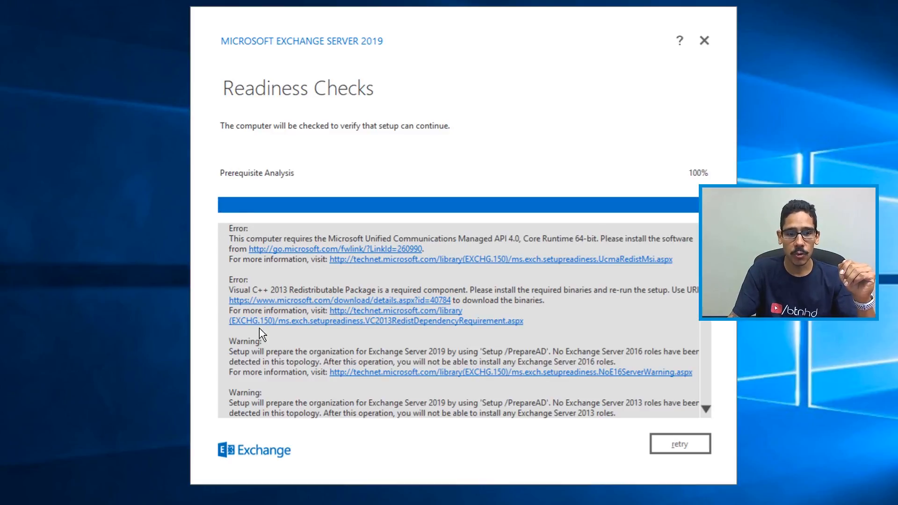
mouse_move(344, 257)
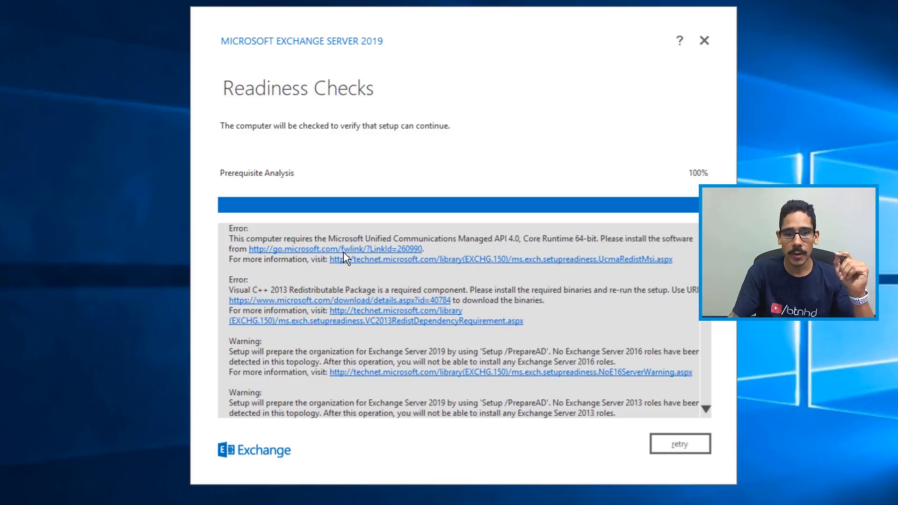
mouse_move(463, 259)
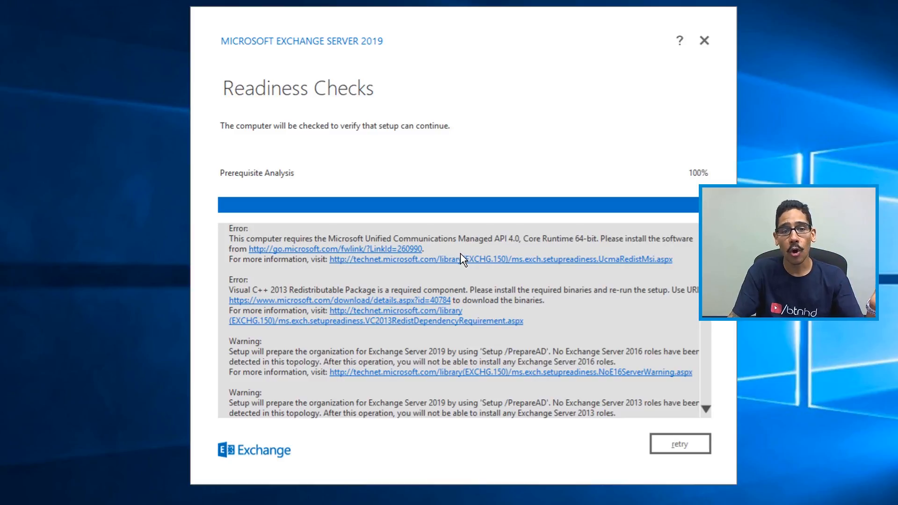
mouse_move(487, 248)
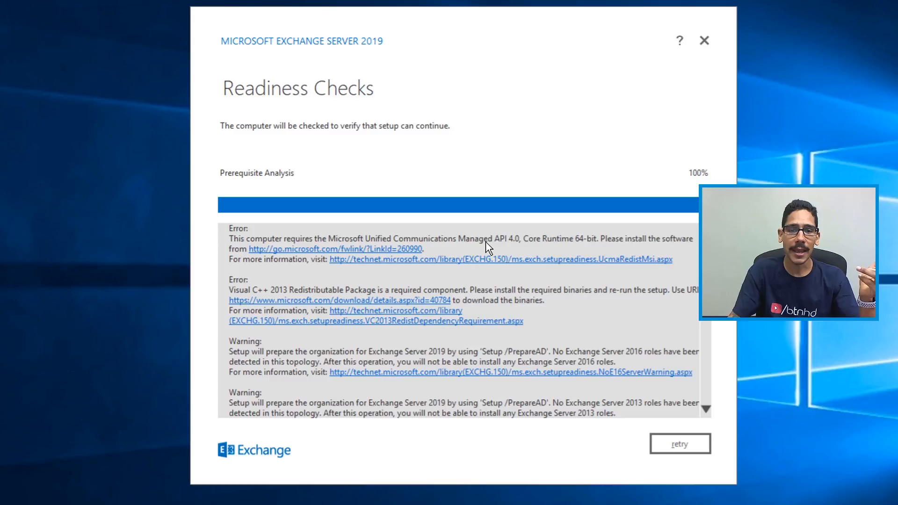
mouse_move(447, 275)
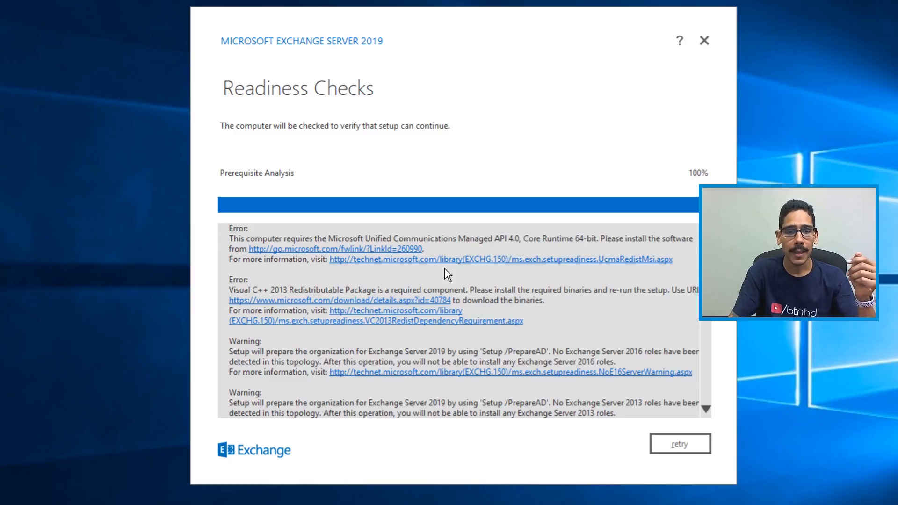
mouse_move(312, 291)
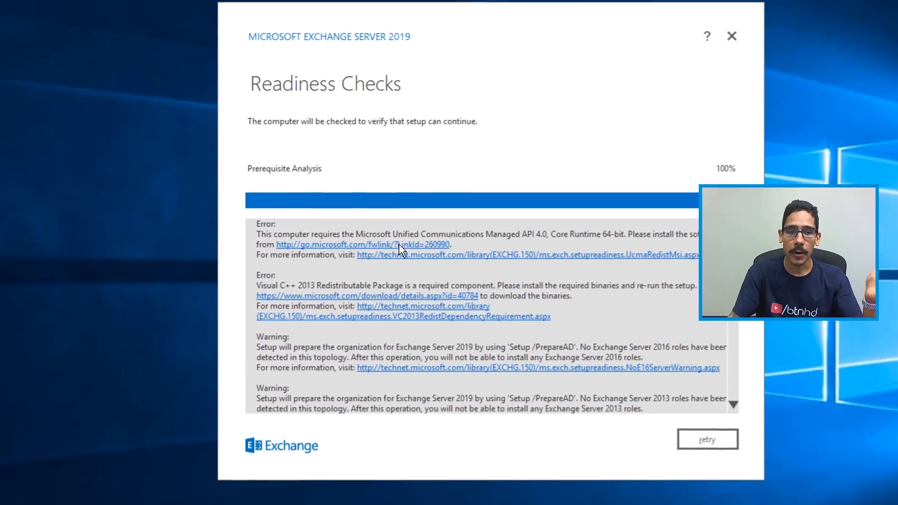
Download the UCMA 4.0 Runtime installer via the first readiness error's link
click(363, 244)
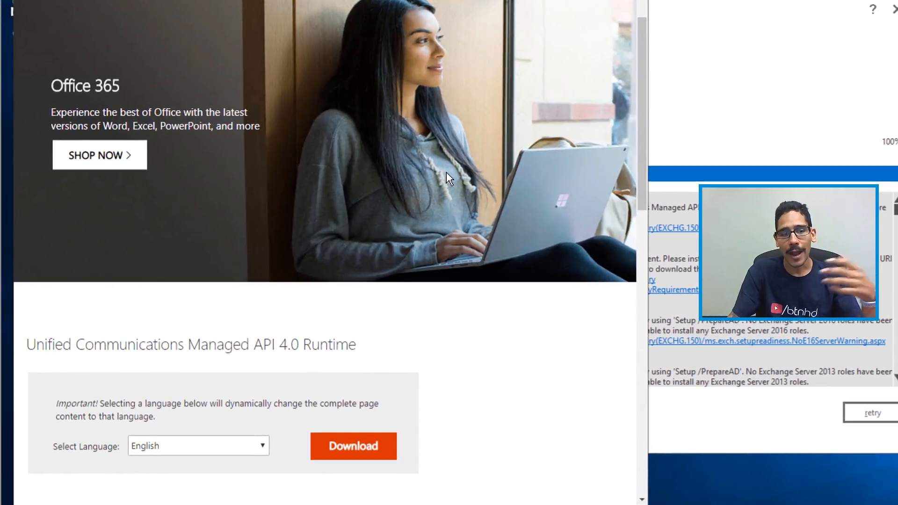
mouse_move(290, 303)
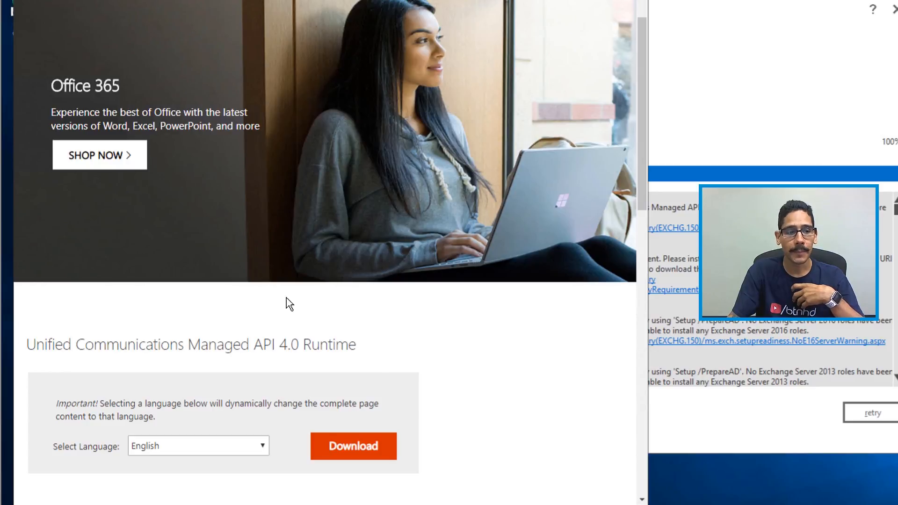
mouse_move(249, 337)
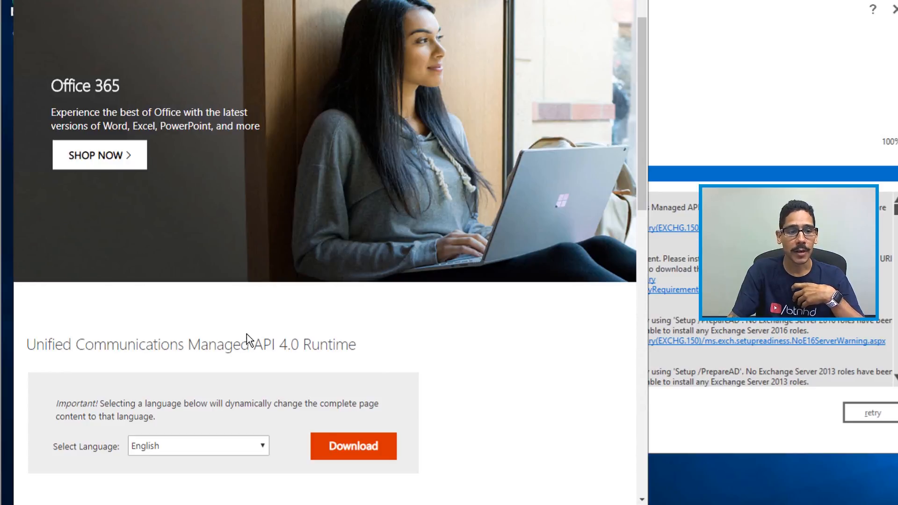
mouse_move(378, 432)
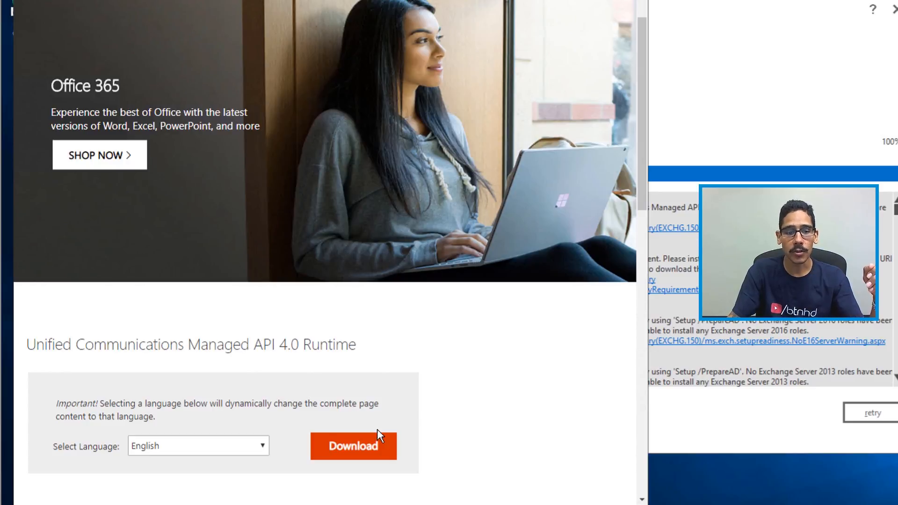
click(353, 447)
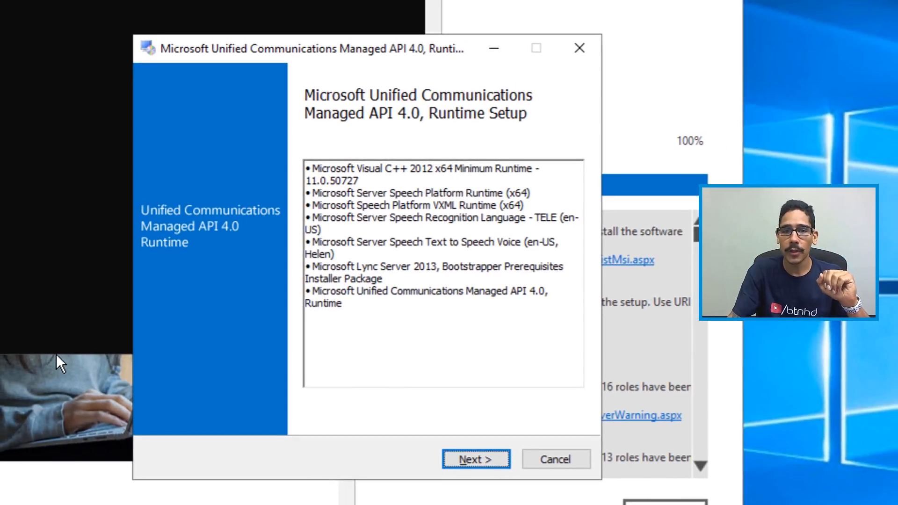
Accept the license and install the UCMA 4.0 Runtime, then finish the wizard
click(475, 459)
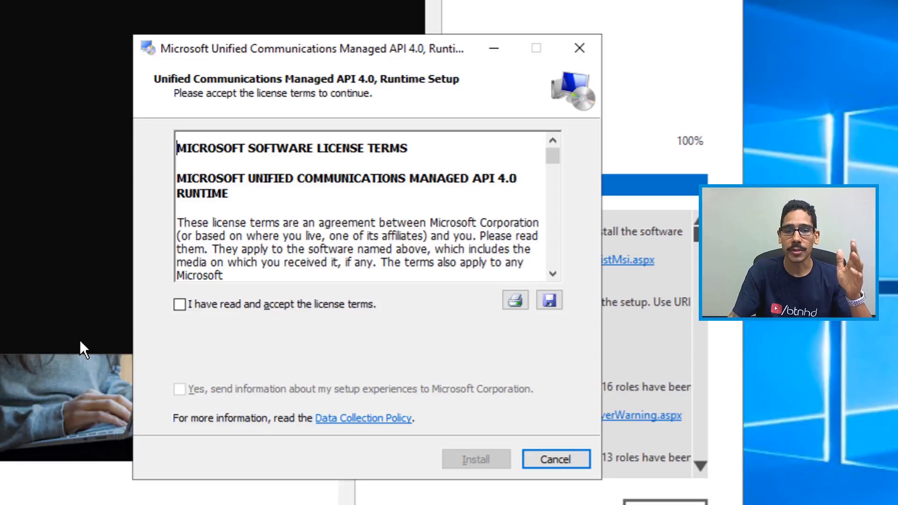
click(179, 304)
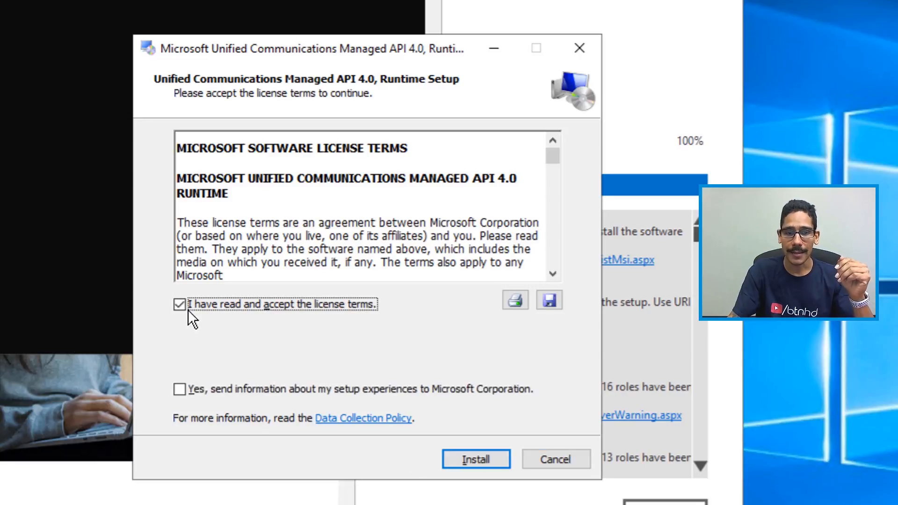
click(475, 459)
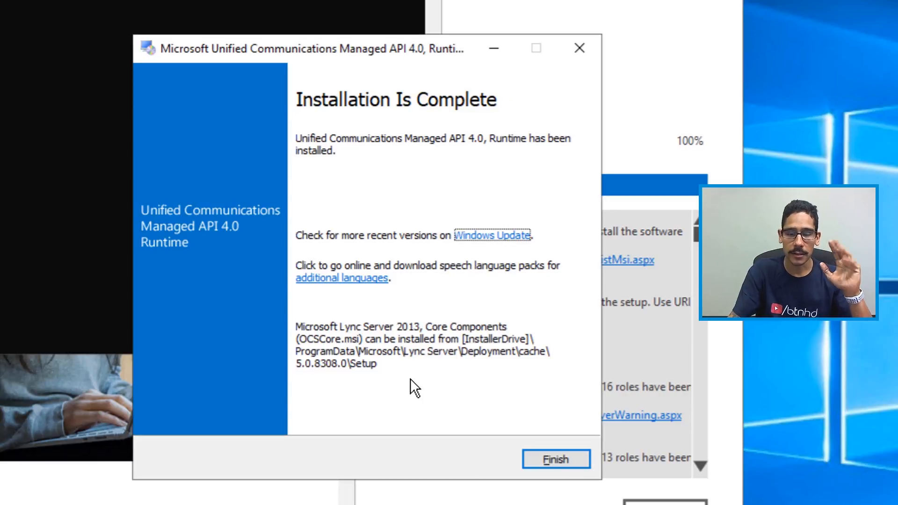
click(555, 459)
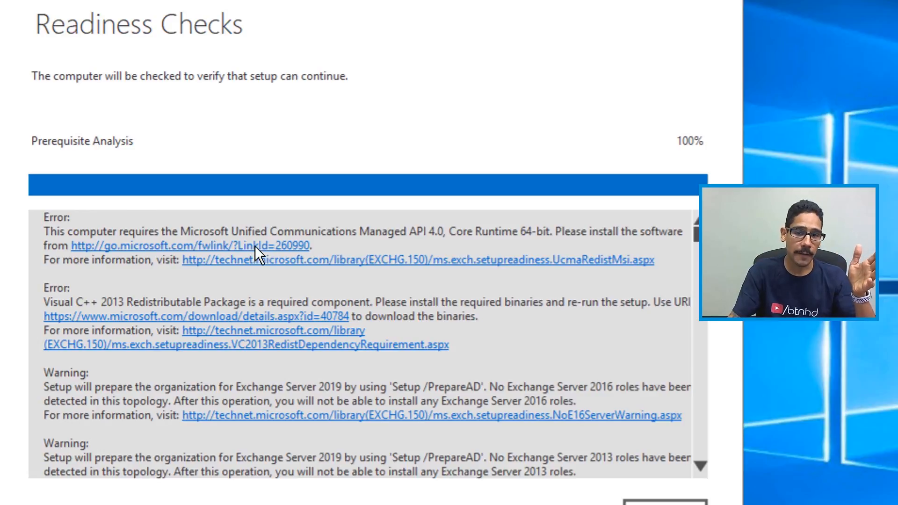
mouse_move(191, 326)
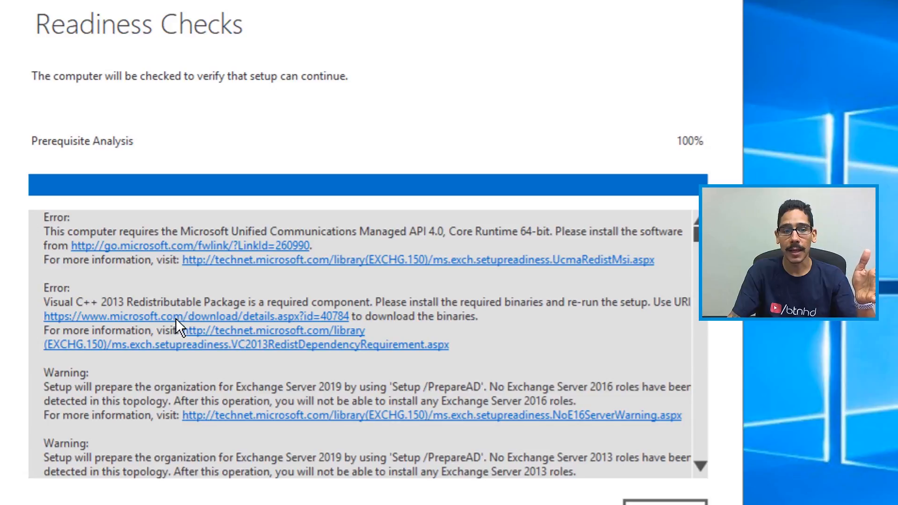
mouse_move(206, 326)
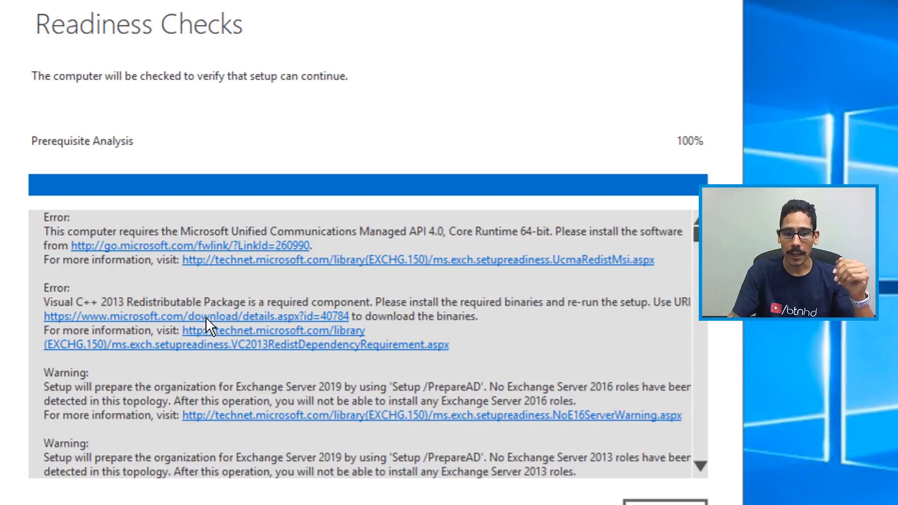
Follow the second error's link to the Visual C++ 2013 Redistributable download page
click(194, 317)
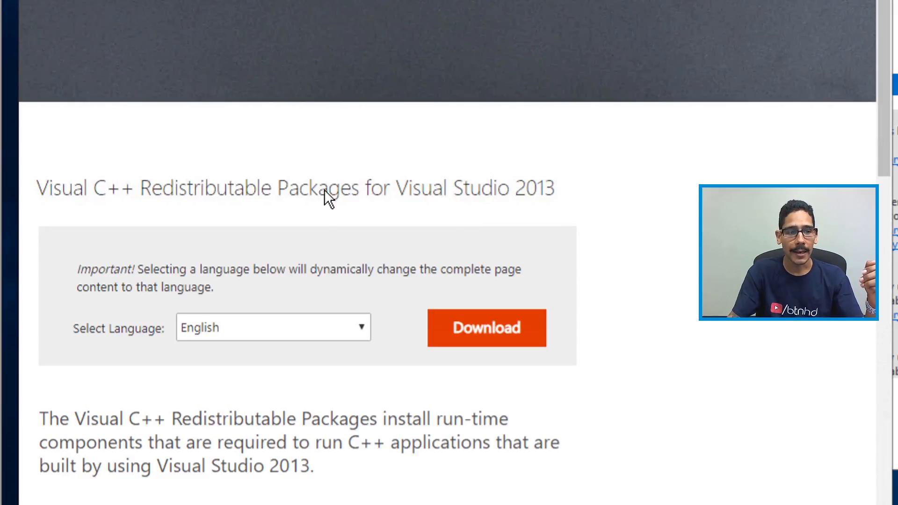
mouse_move(403, 202)
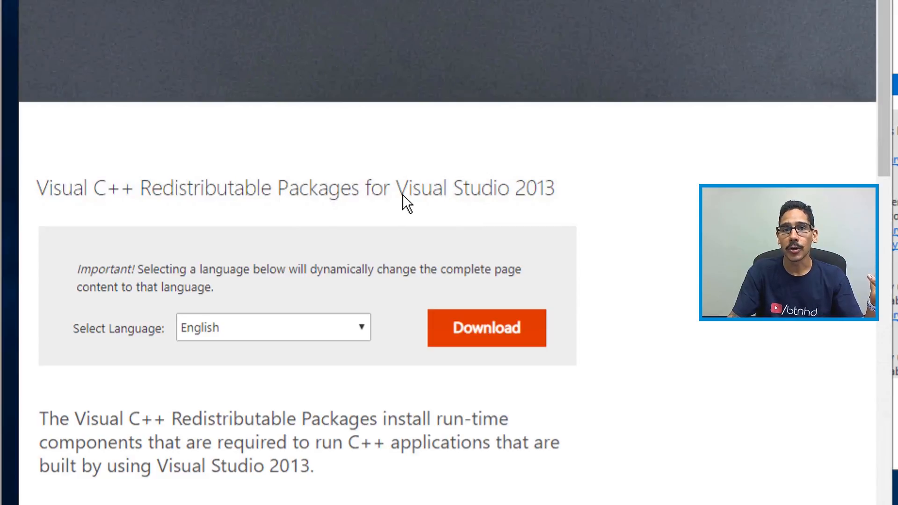
mouse_move(498, 332)
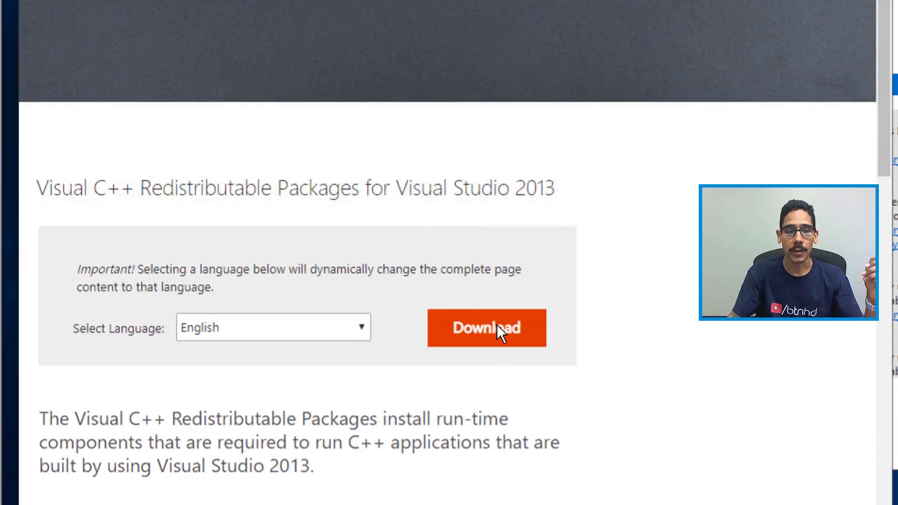
Download vcredist_x64.exe and vcredist_x86.exe, allowing multiple downloads in Chrome
click(487, 327)
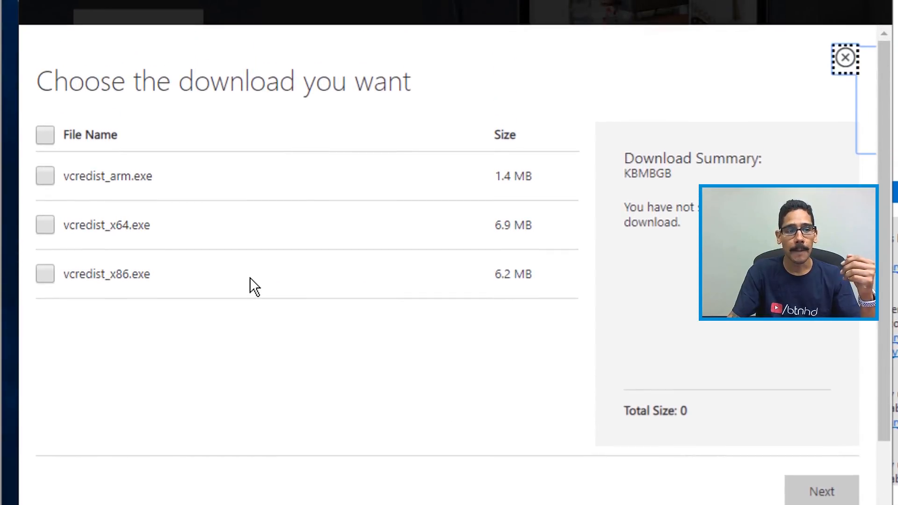
click(46, 224)
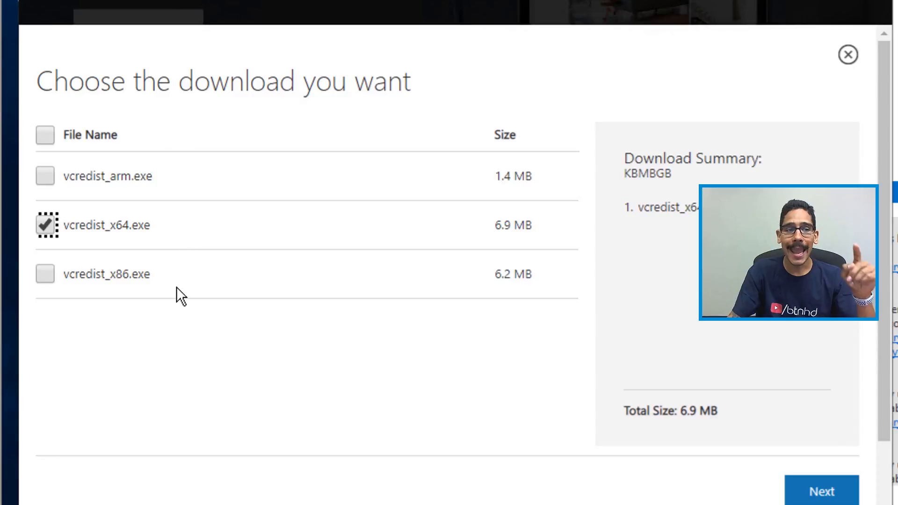
click(45, 274)
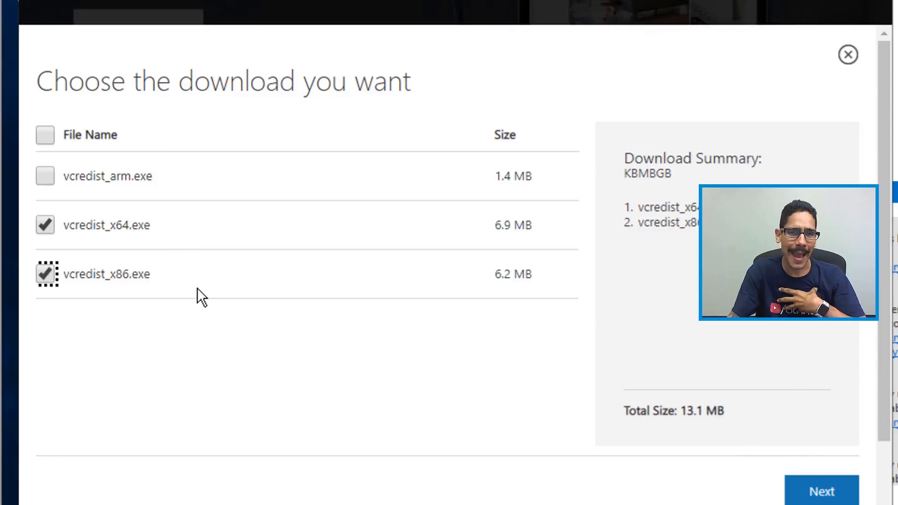
mouse_move(142, 237)
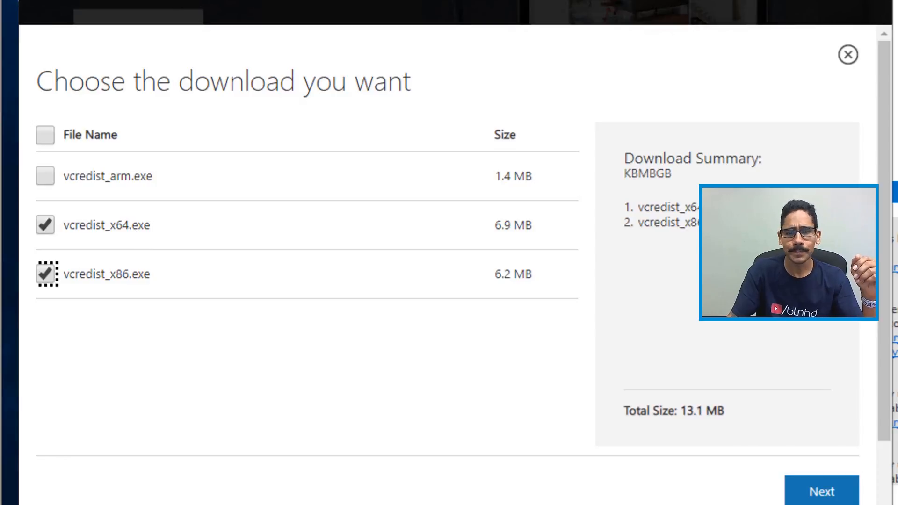
click(822, 492)
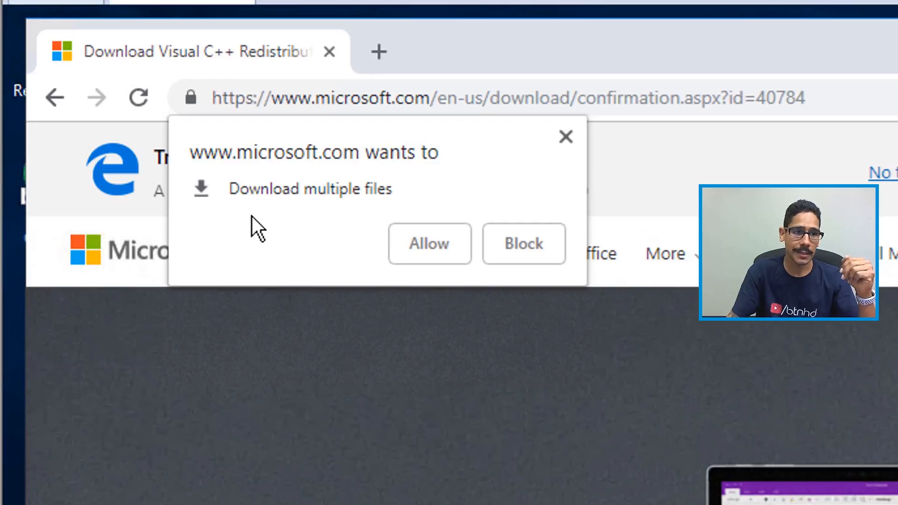
mouse_move(298, 241)
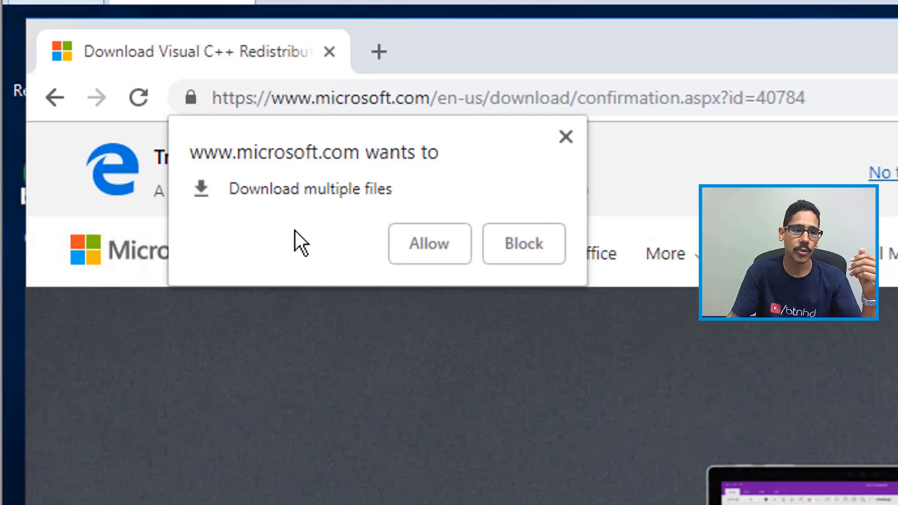
click(429, 244)
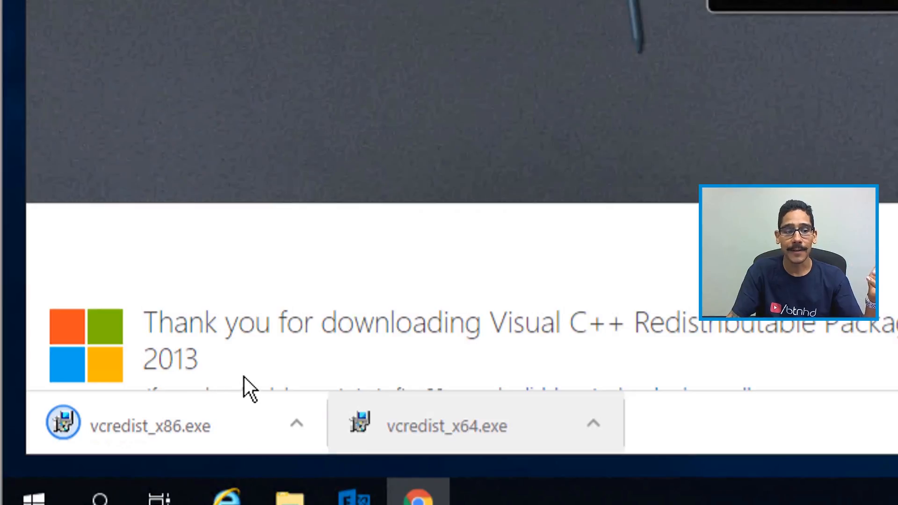
mouse_move(232, 338)
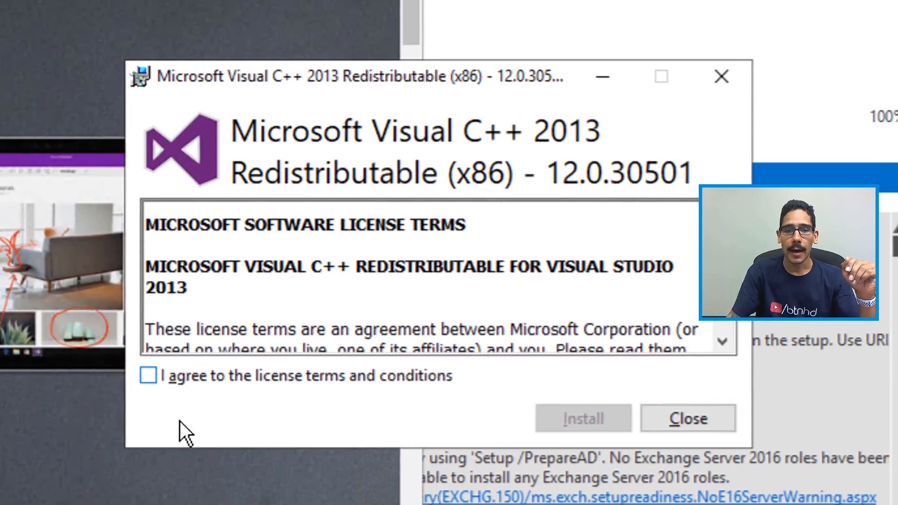
mouse_move(288, 409)
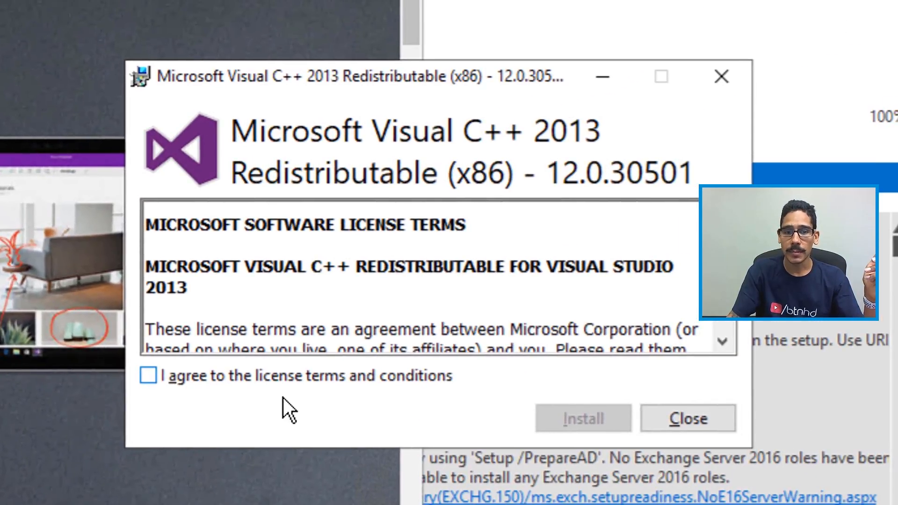
Install the x86 then x64 Visual C++ 2013 Redistributable (12.0.30501), closing each installer
click(582, 419)
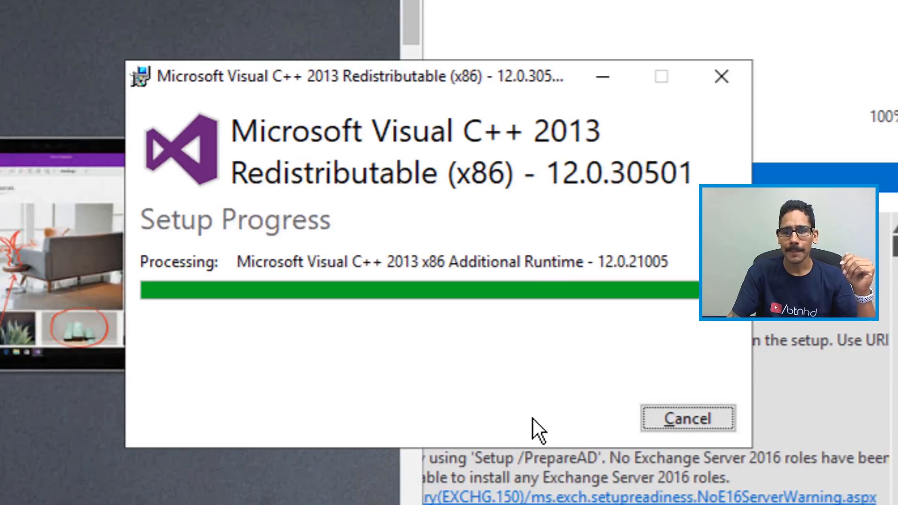
mouse_move(548, 399)
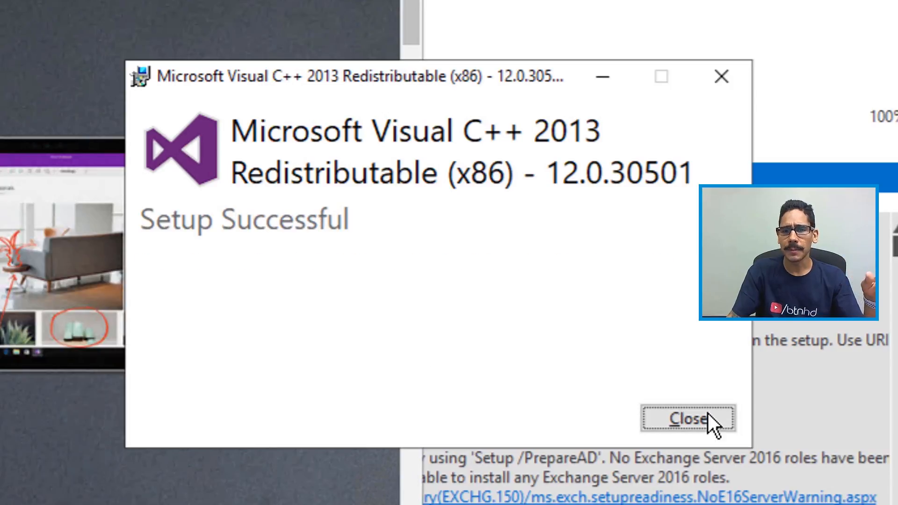
click(687, 418)
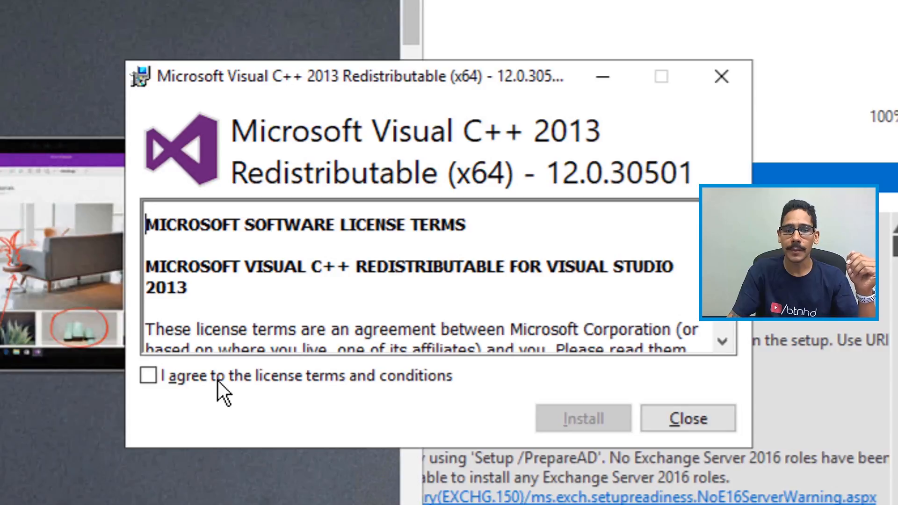
click(148, 375)
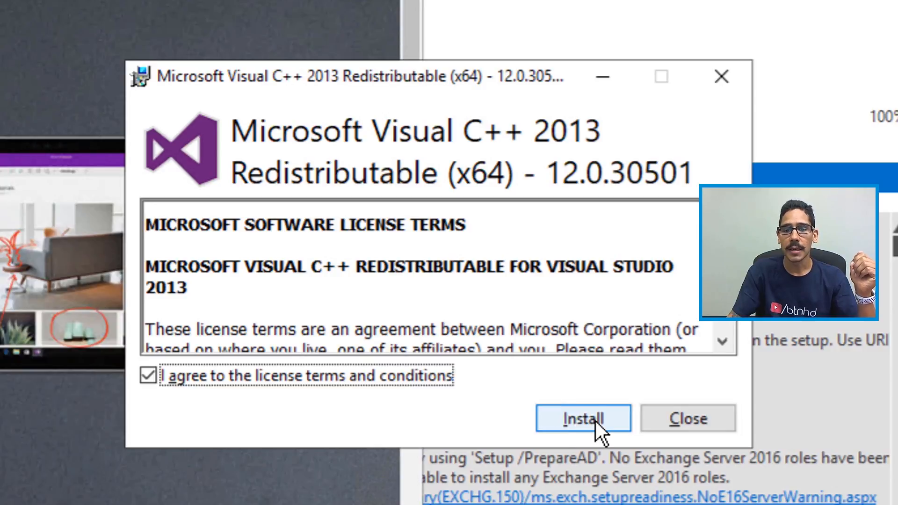
click(583, 418)
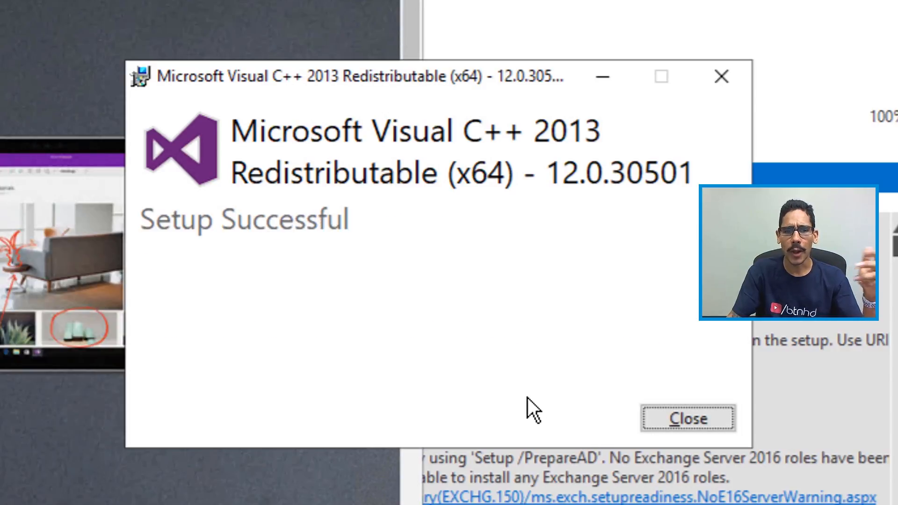
click(688, 418)
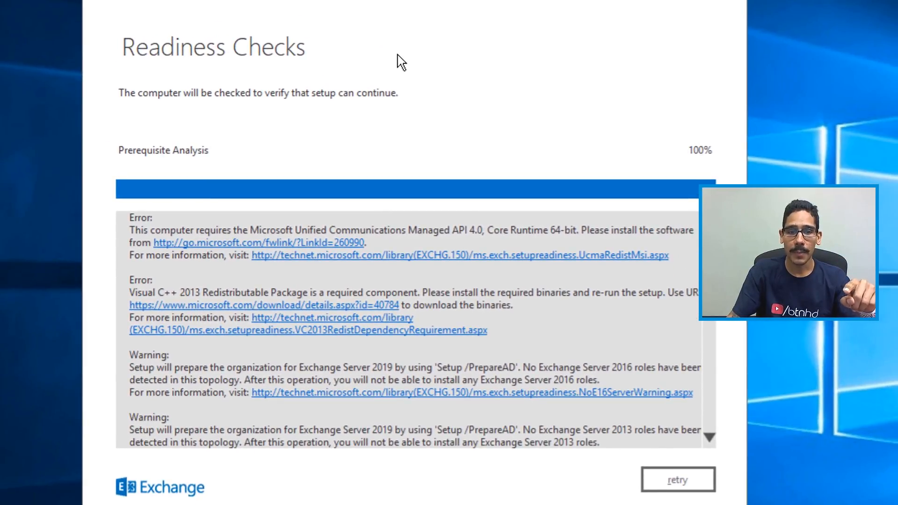
mouse_move(690, 491)
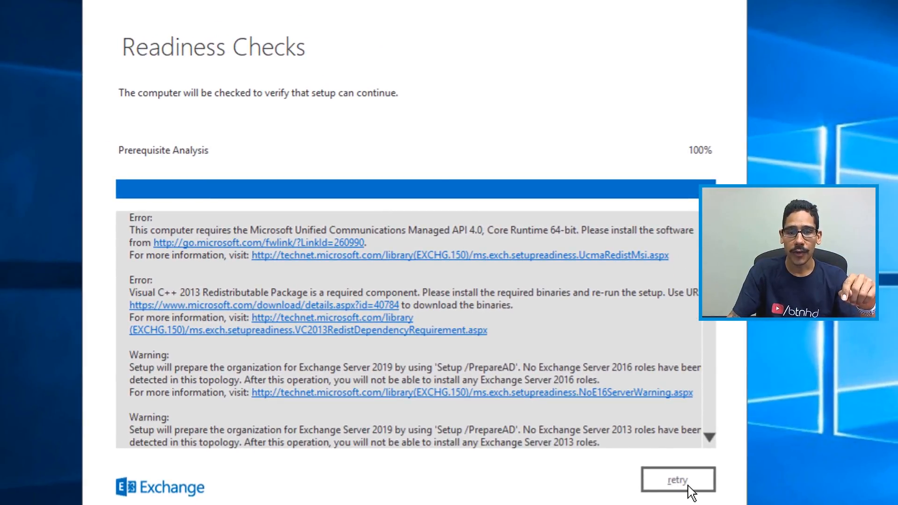
click(679, 479)
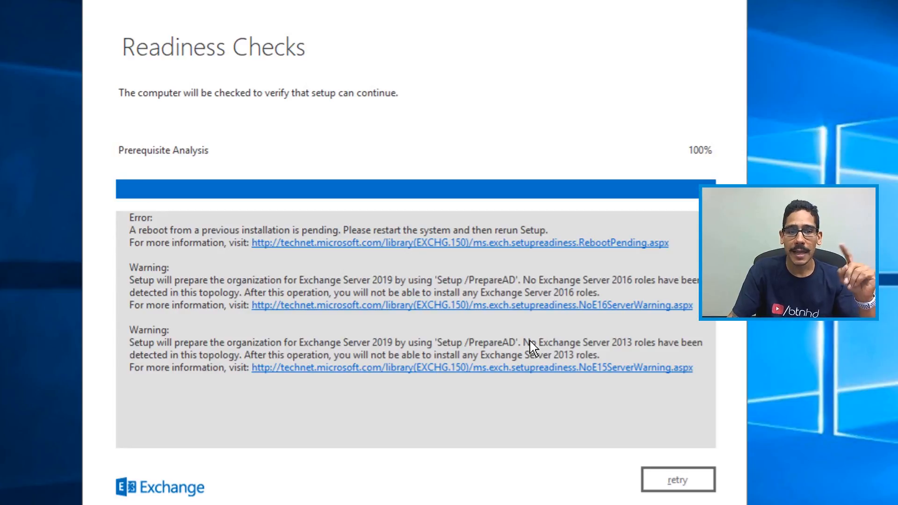
mouse_move(191, 264)
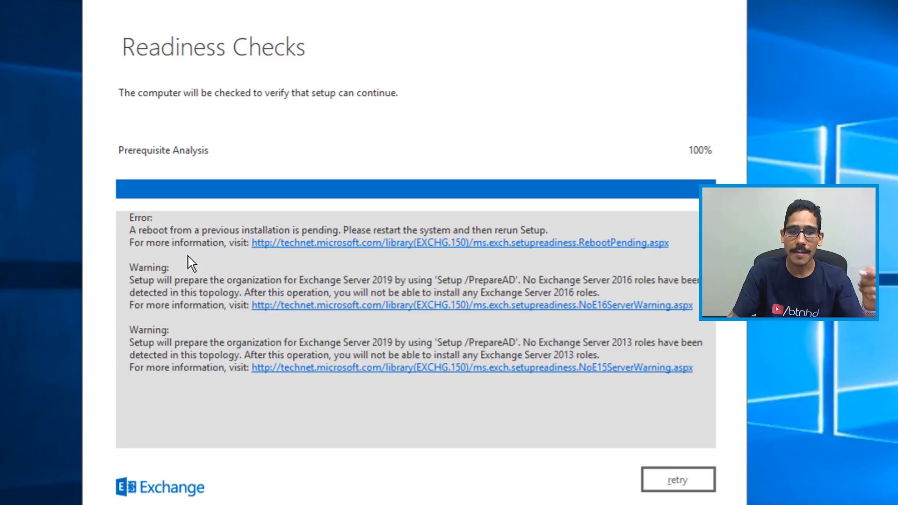
mouse_move(201, 256)
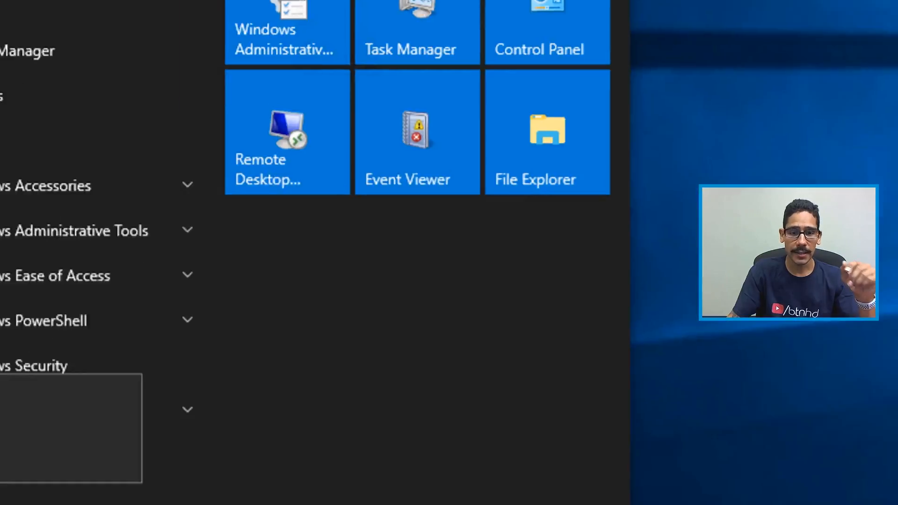
Restart Windows Server 2019 with the shutdown reason Other (Unplanned)
click(46, 285)
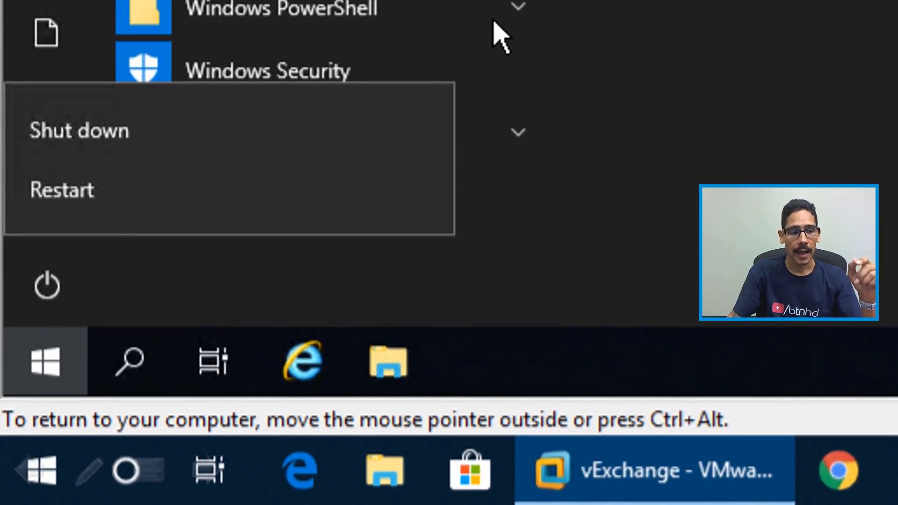
click(79, 130)
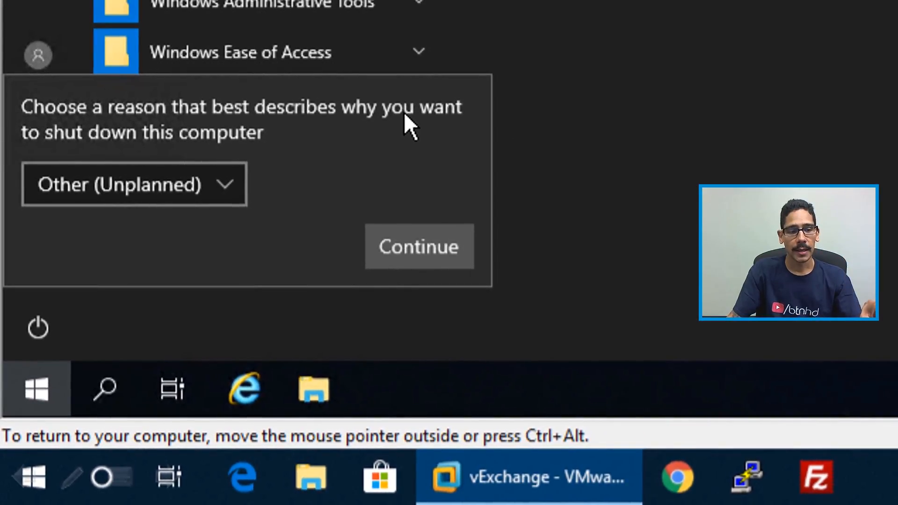
click(419, 246)
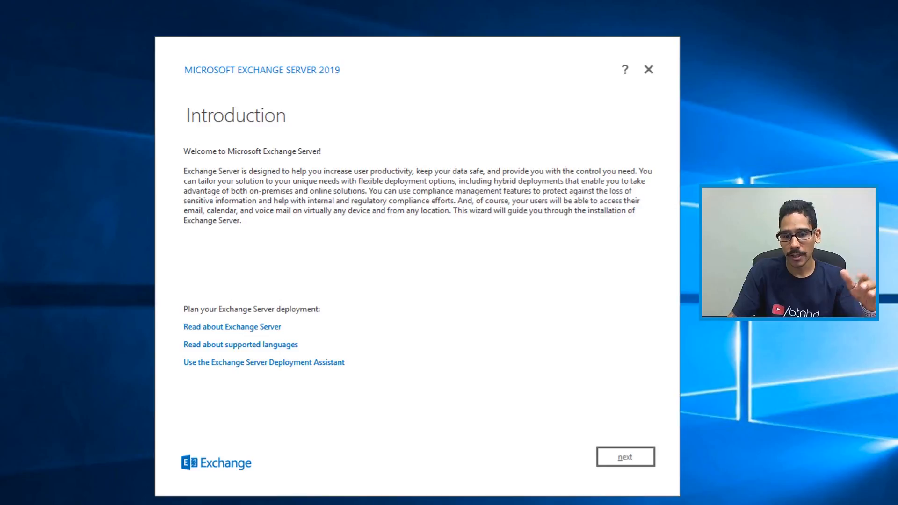
Accept the license and recommended settings, choose the Mailbox role and keep the default path
click(625, 457)
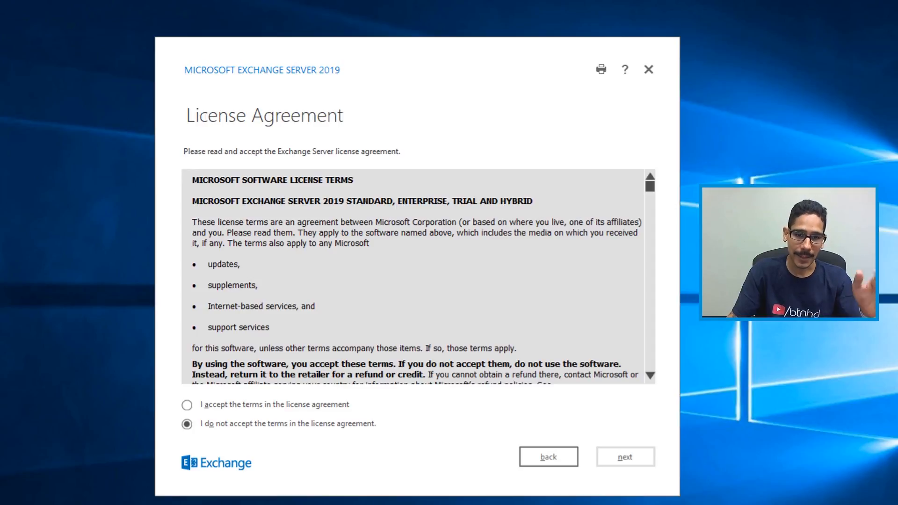
click(625, 456)
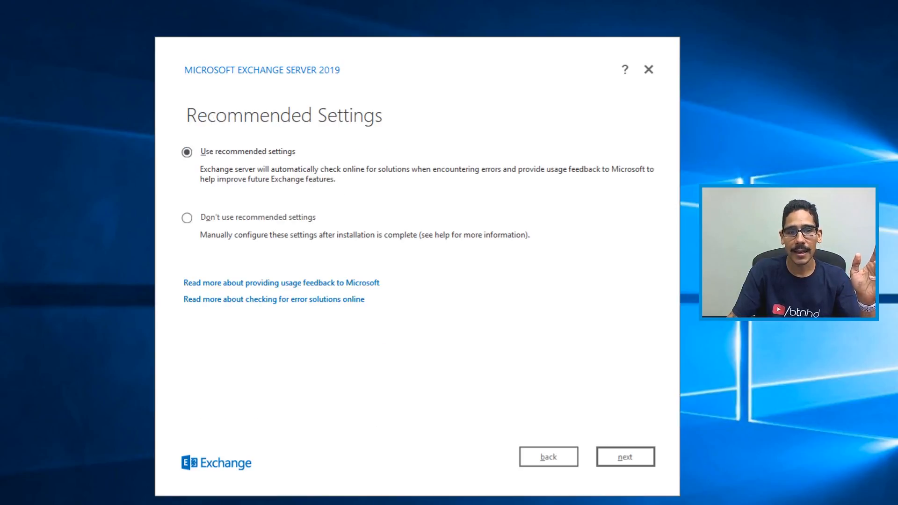
click(625, 456)
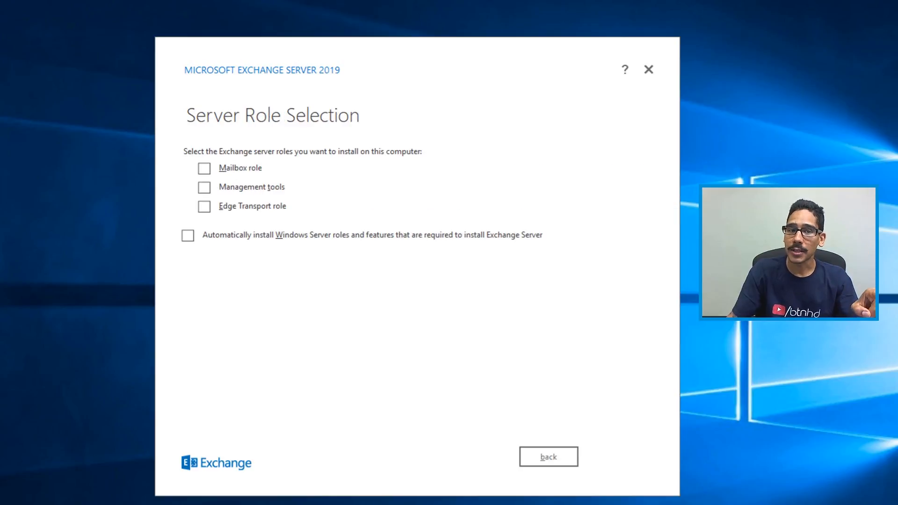
click(204, 168)
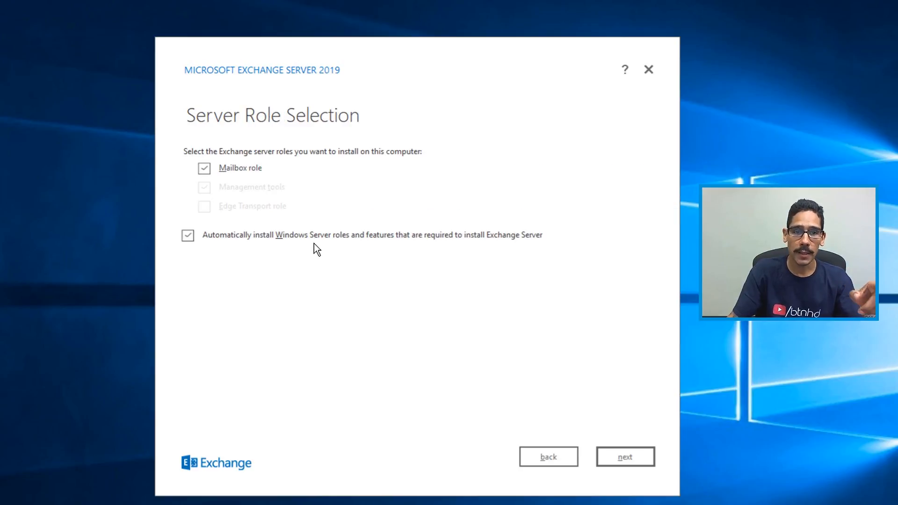
mouse_move(348, 247)
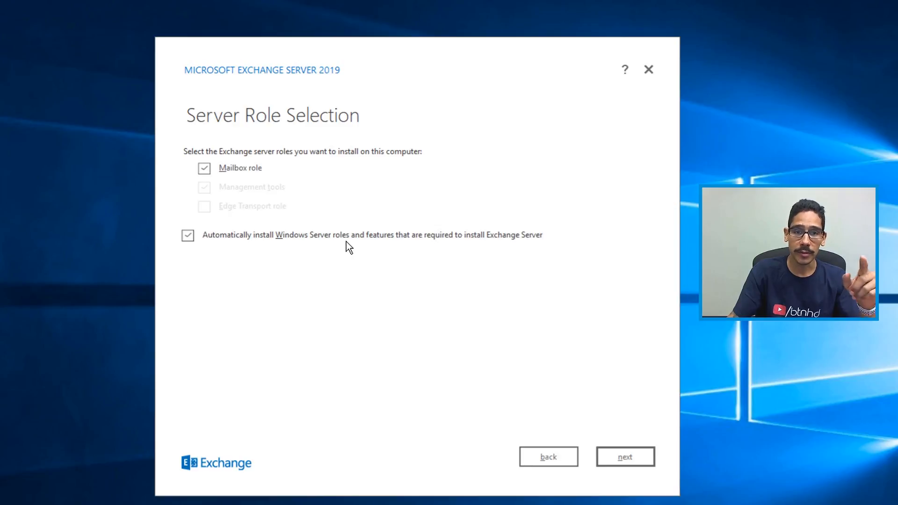
click(625, 457)
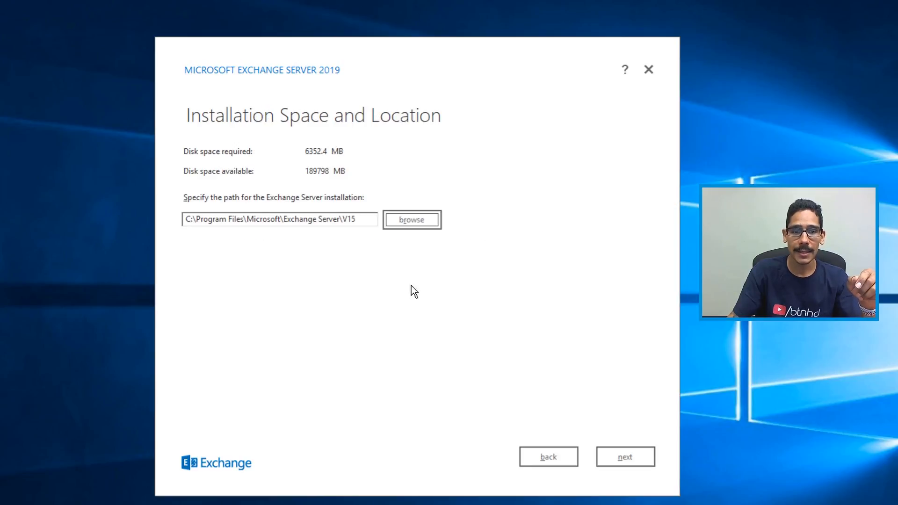
mouse_move(291, 230)
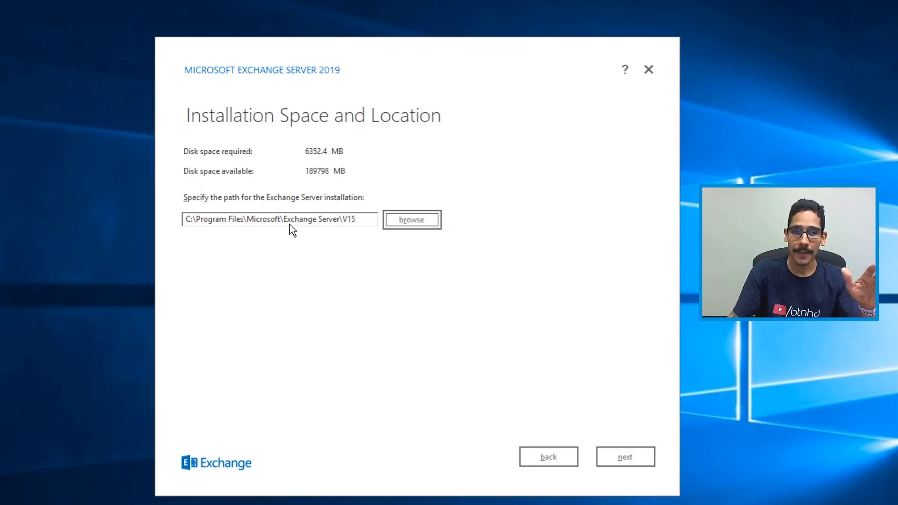
click(625, 457)
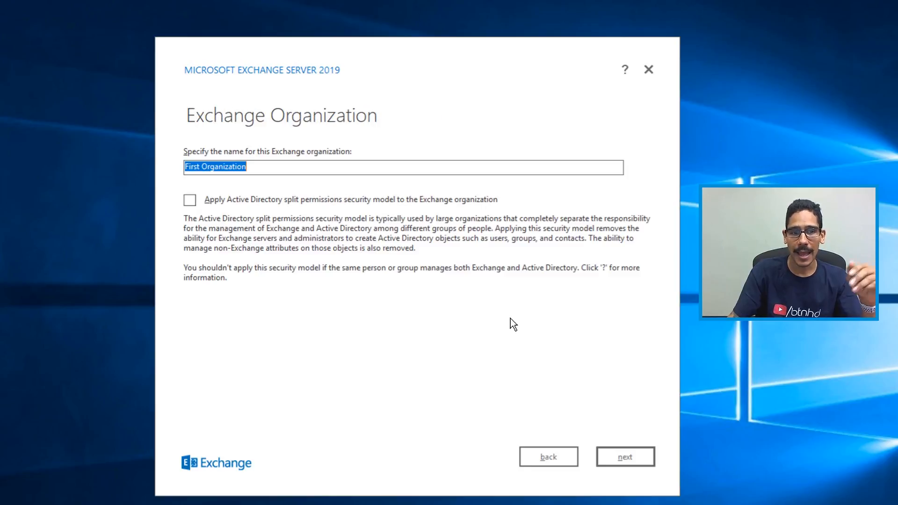
mouse_move(354, 239)
text(BTNHD)
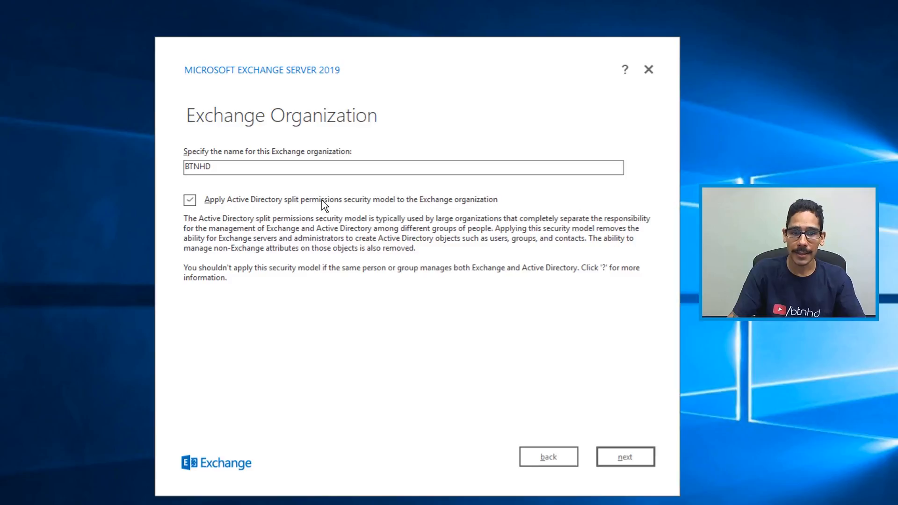
mouse_move(308, 214)
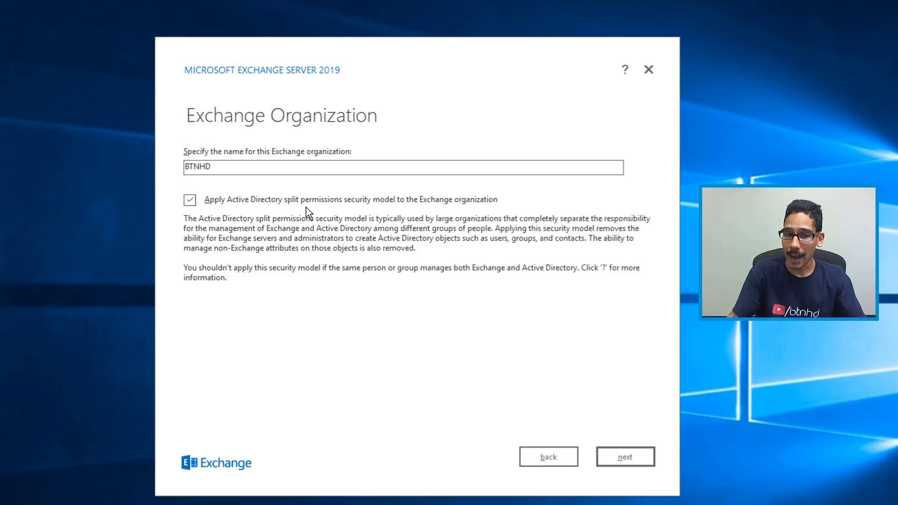
mouse_move(197, 207)
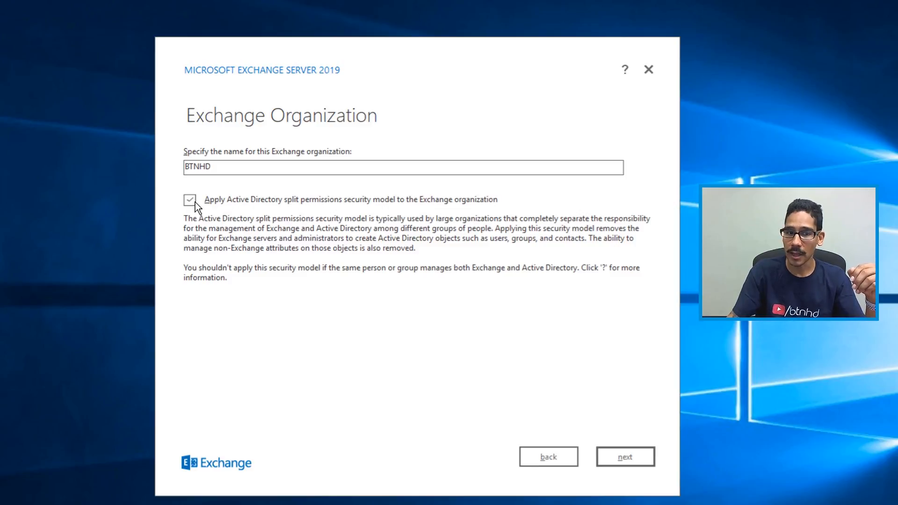
Set the split permissions option for organization BTNHD and keep malware scanning enabled
click(625, 457)
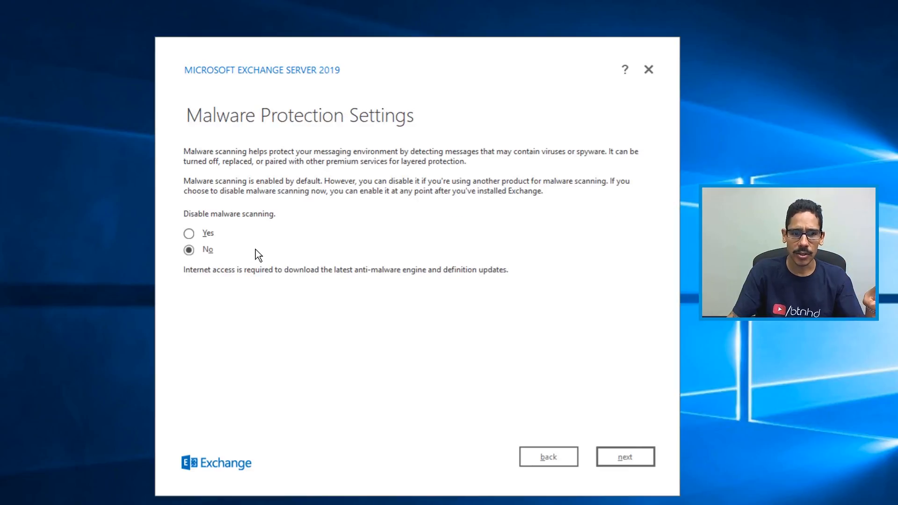
click(625, 457)
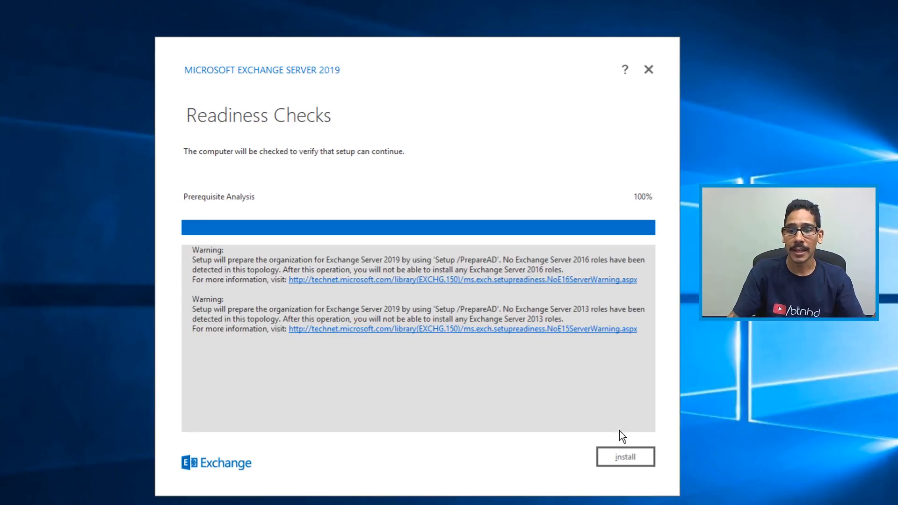
mouse_move(285, 281)
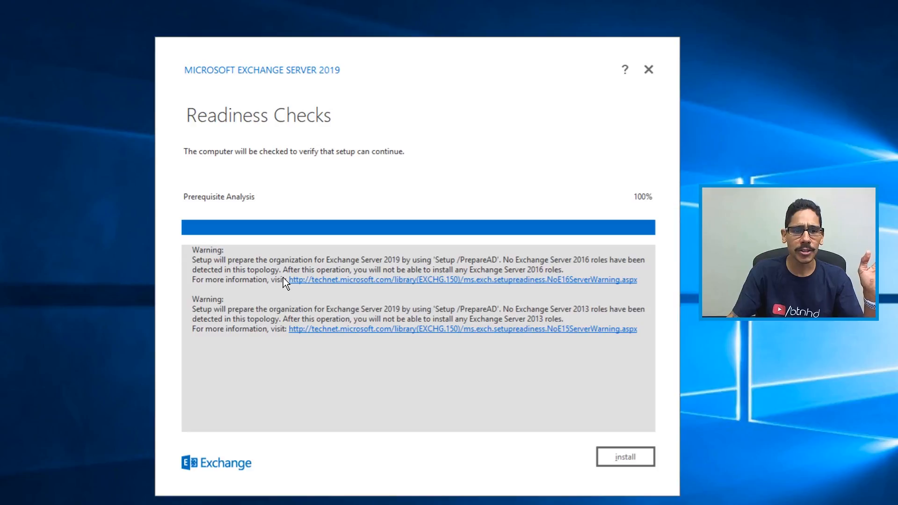
mouse_move(240, 308)
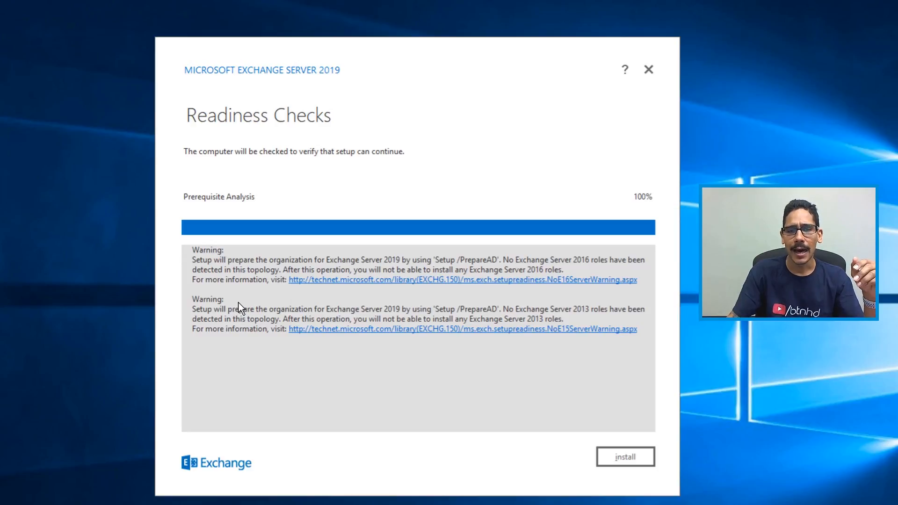
mouse_move(232, 265)
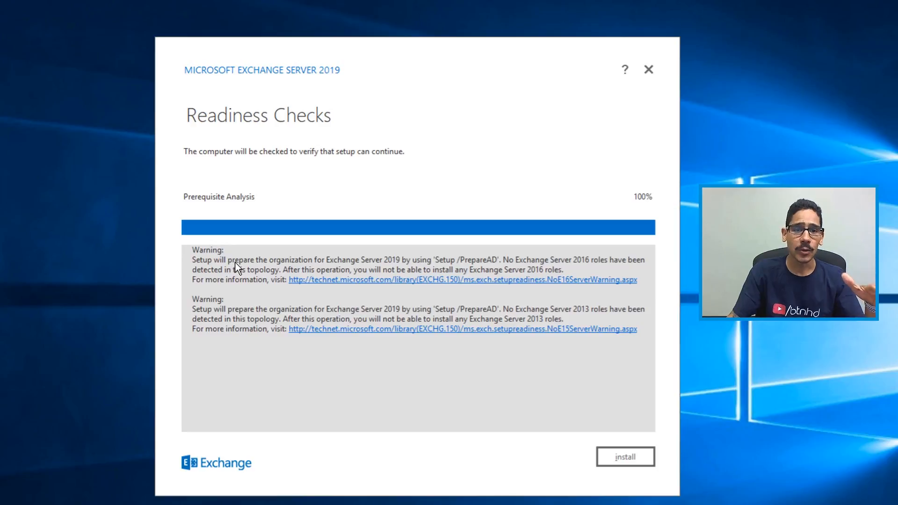
mouse_move(478, 275)
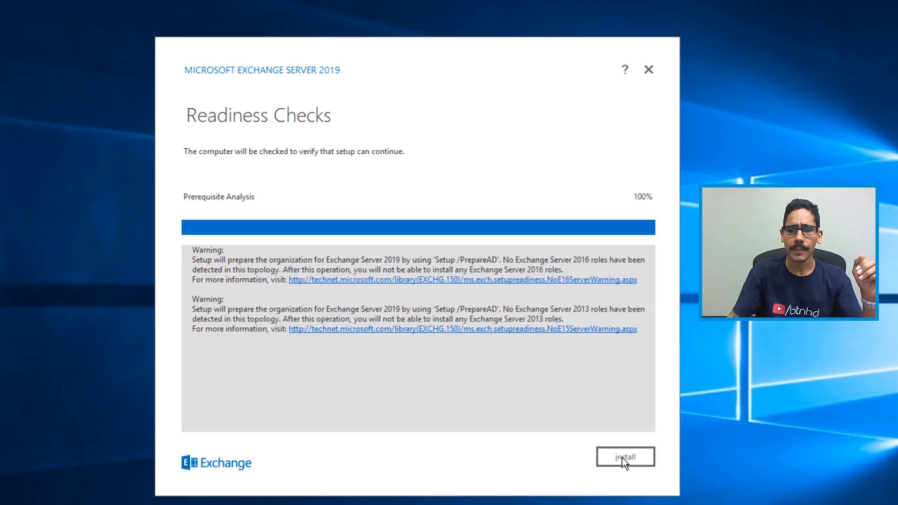
Start the Exchange installation from Readiness Checks, reaching Organization Preparation
click(625, 457)
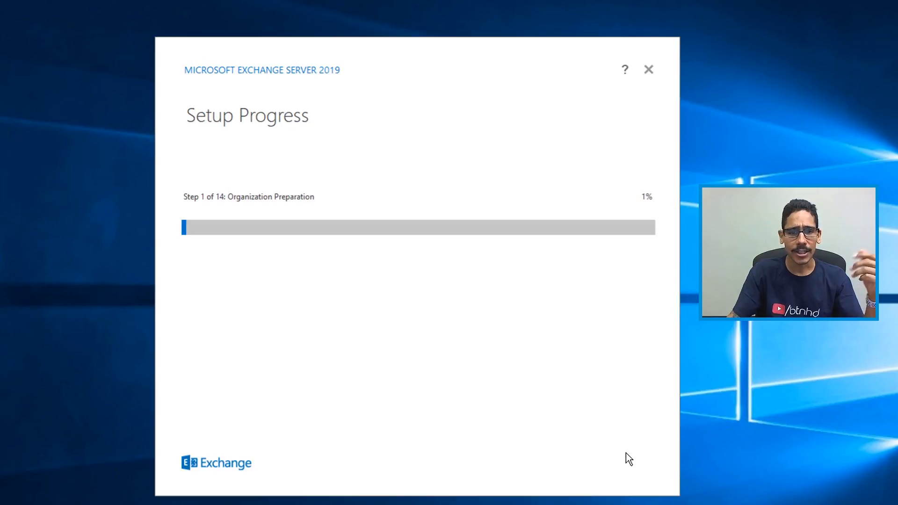
mouse_move(539, 418)
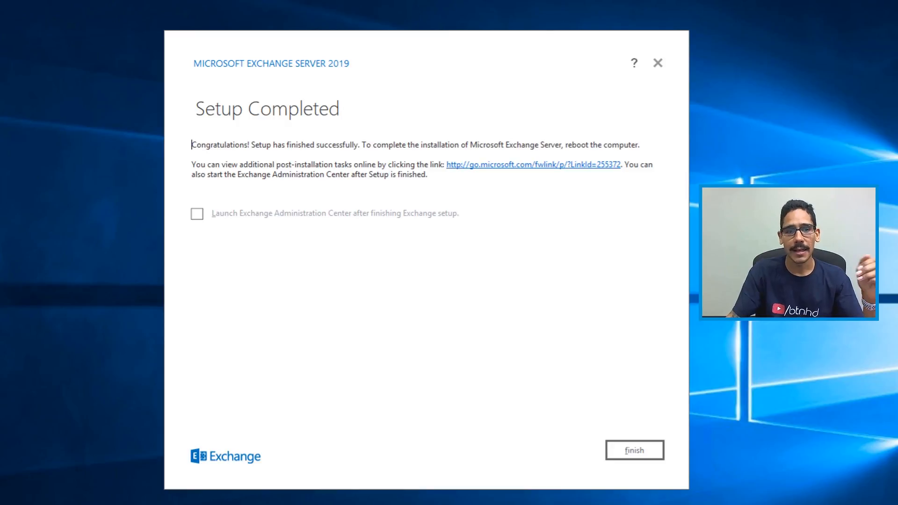
Tick 'Launch Exchange Administration Center' and finish Exchange setup
click(197, 213)
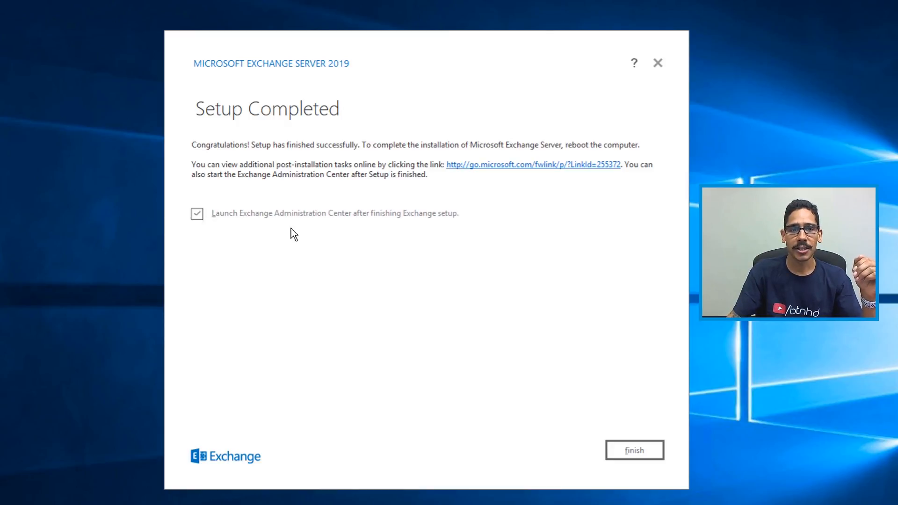
mouse_move(592, 417)
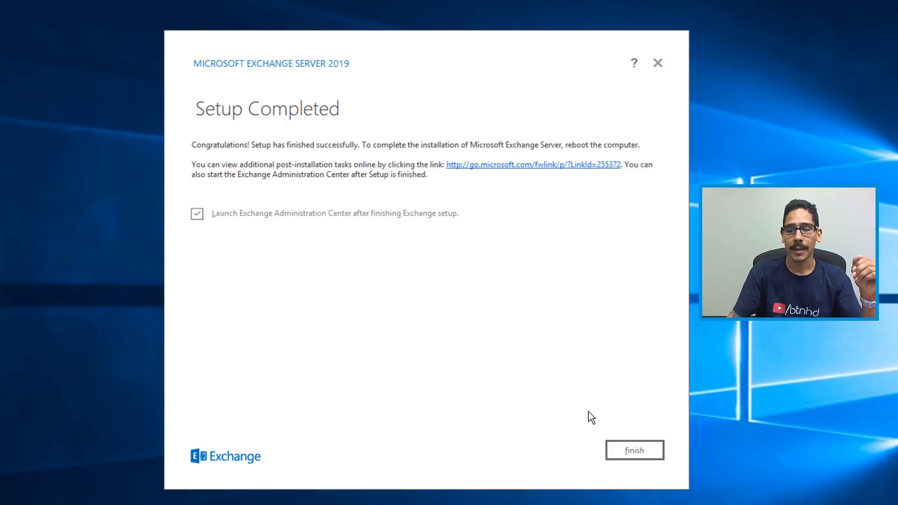
click(635, 450)
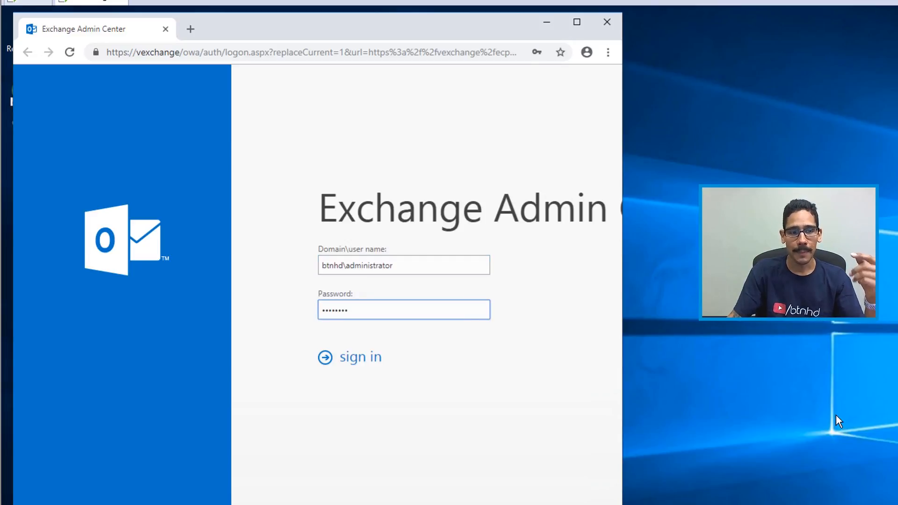
Sign in as domain administrator to see the Administrator mailbox under recipients
click(350, 356)
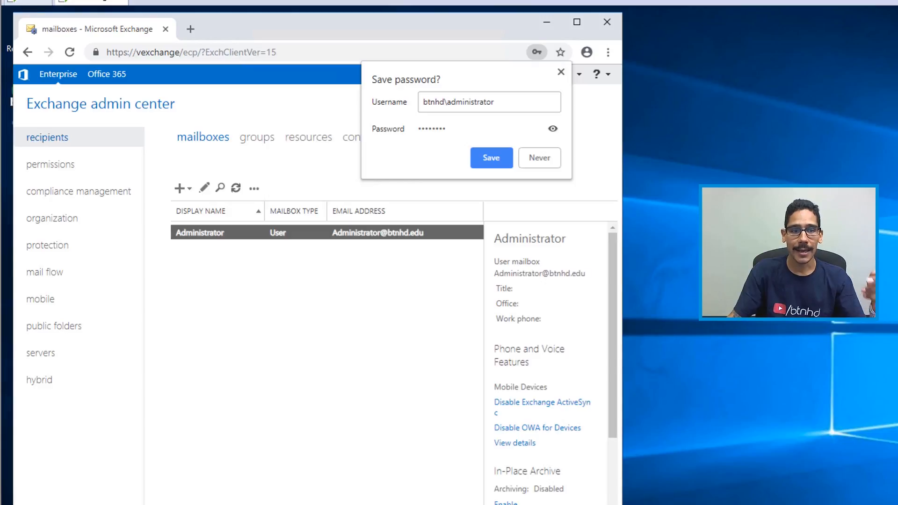